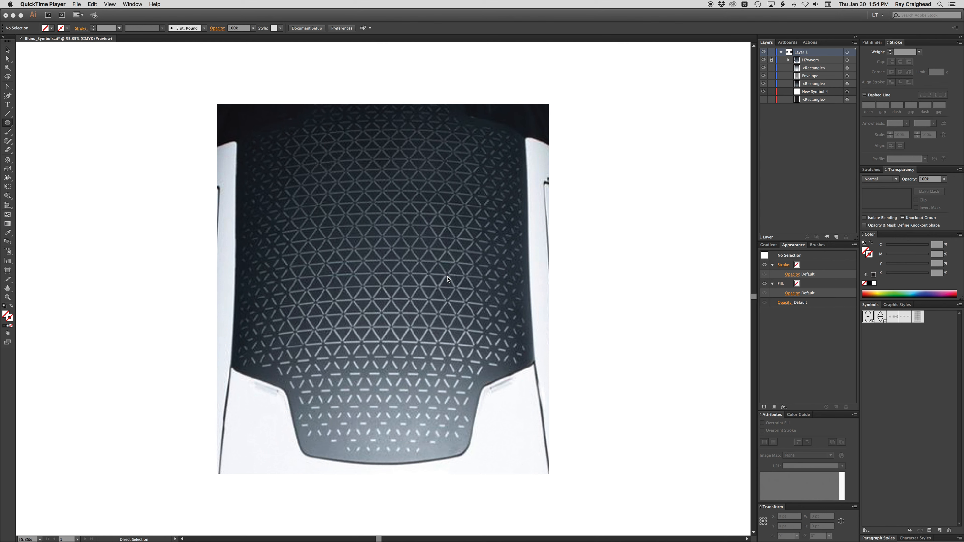
mouse_move(736, 146)
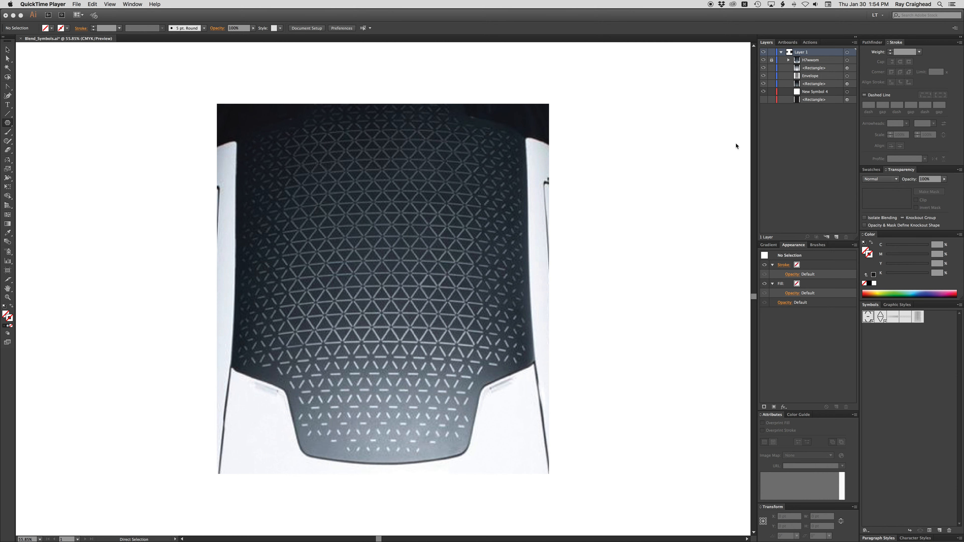
mouse_move(851, 74)
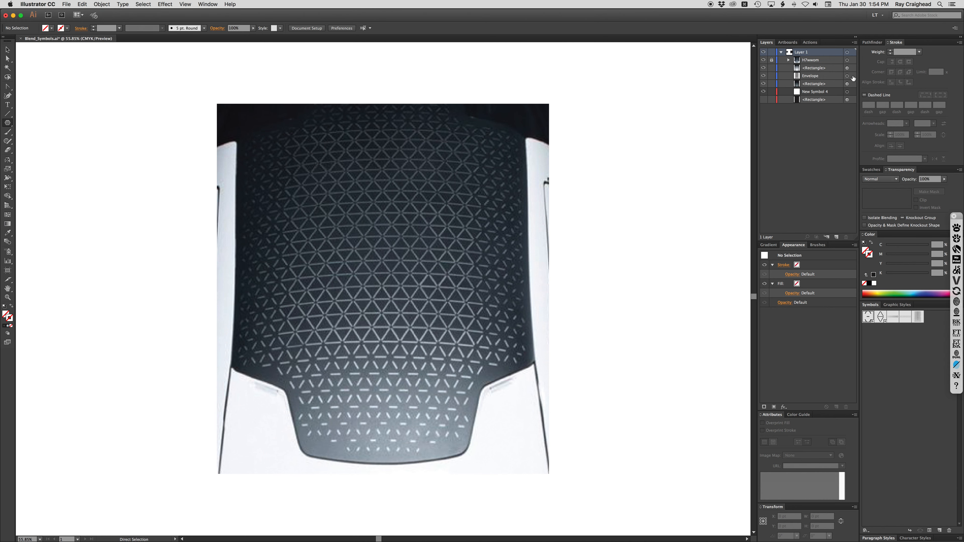
Select the dark gradient rectangle in the Layers panel.
left_click(811, 75)
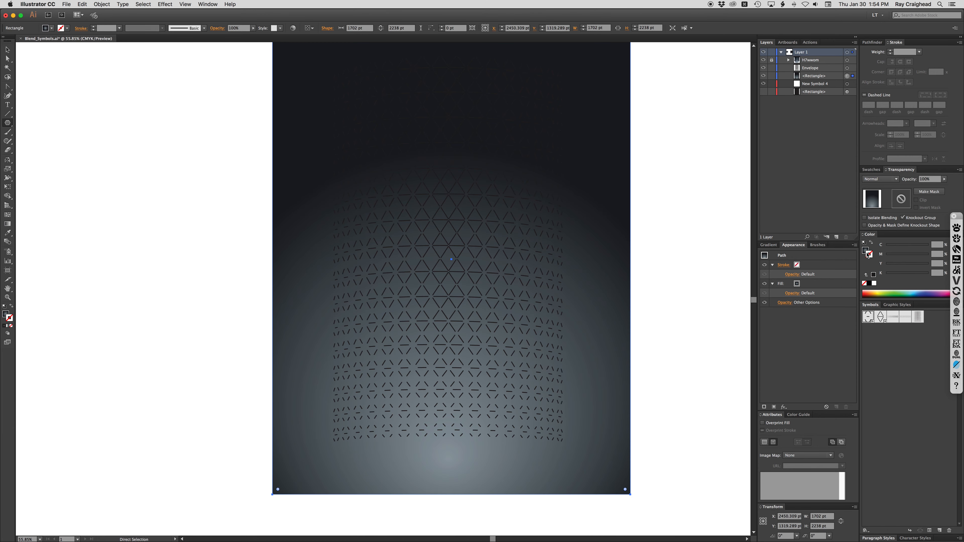
mouse_move(866, 254)
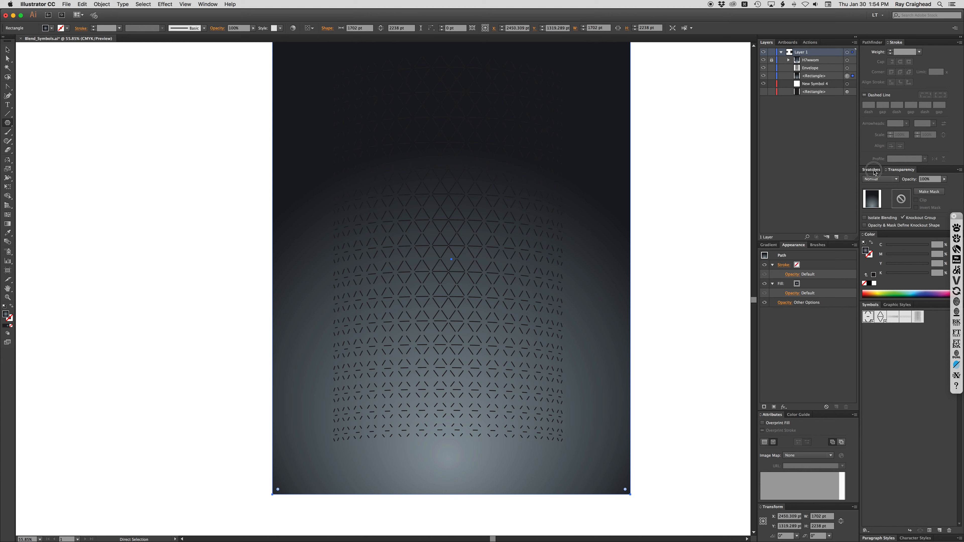
Show the Swatches, bring the lattice and car-seat photo into view, and pick the diamond symbol.
left_click(871, 169)
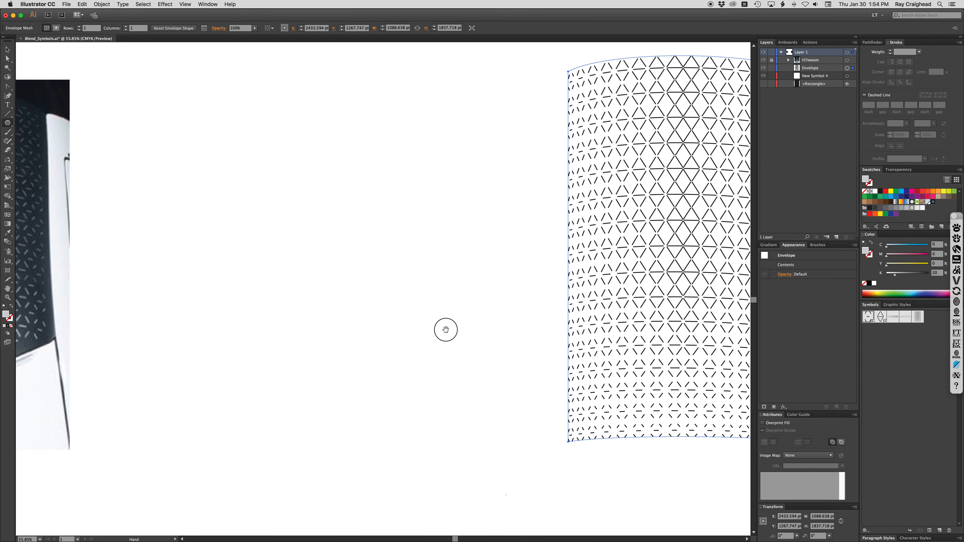
left_click_drag(446, 330, 422, 330)
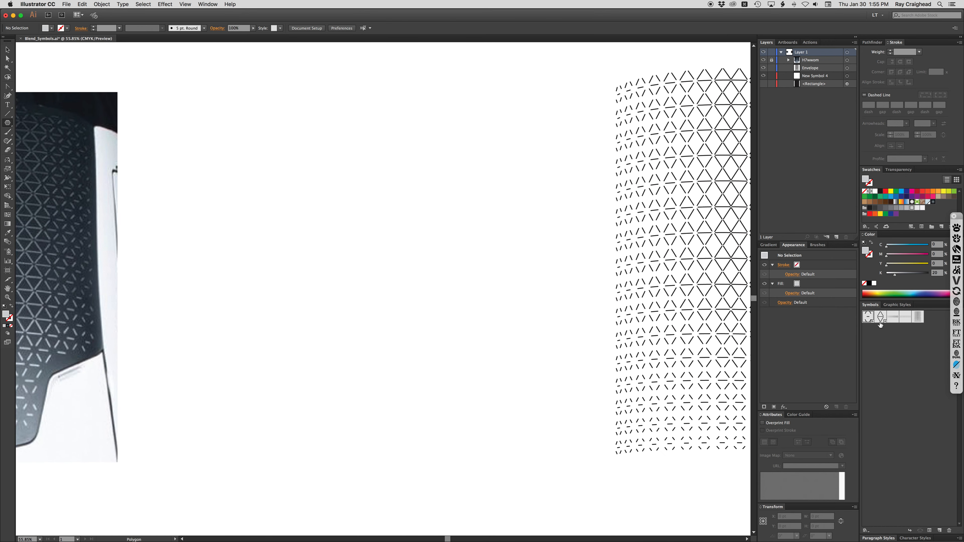
left_click(880, 317)
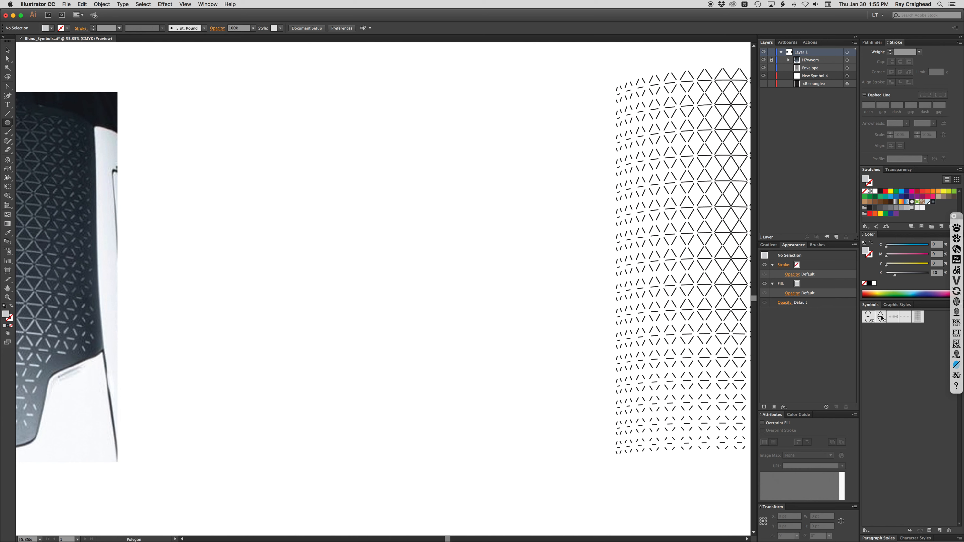
Enter Symbol Editing Mode on the diamond symbol and duplicate it.
double_click(867, 316)
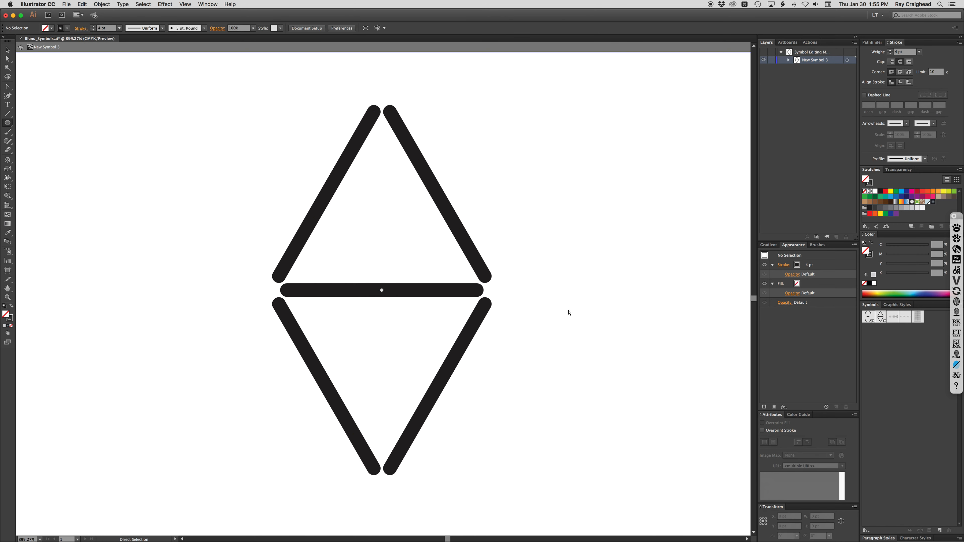
mouse_move(583, 328)
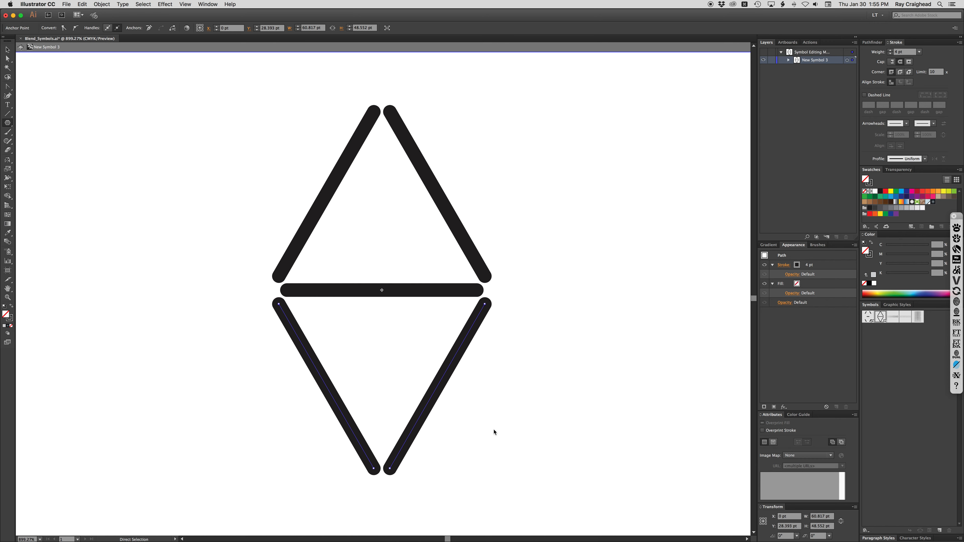
mouse_move(487, 346)
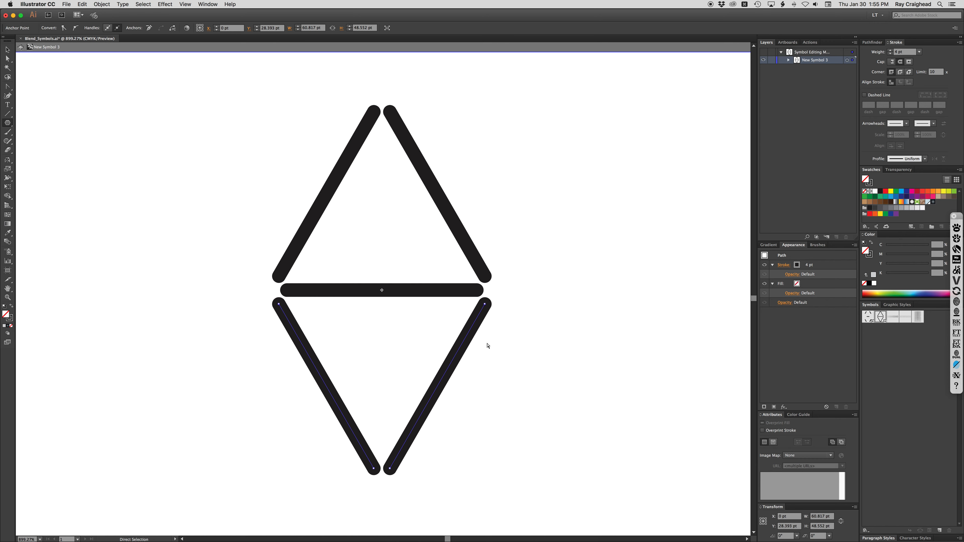
mouse_move(854, 291)
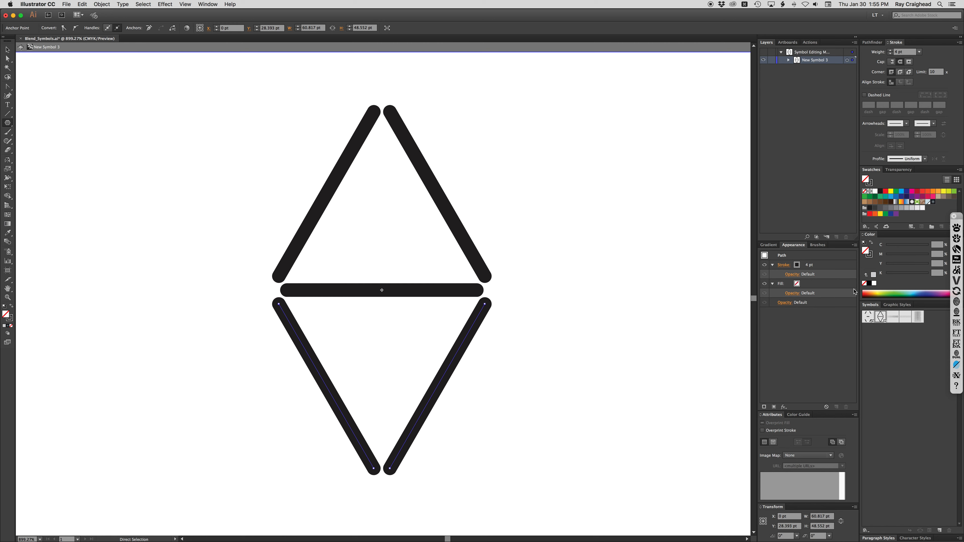
left_click(868, 316)
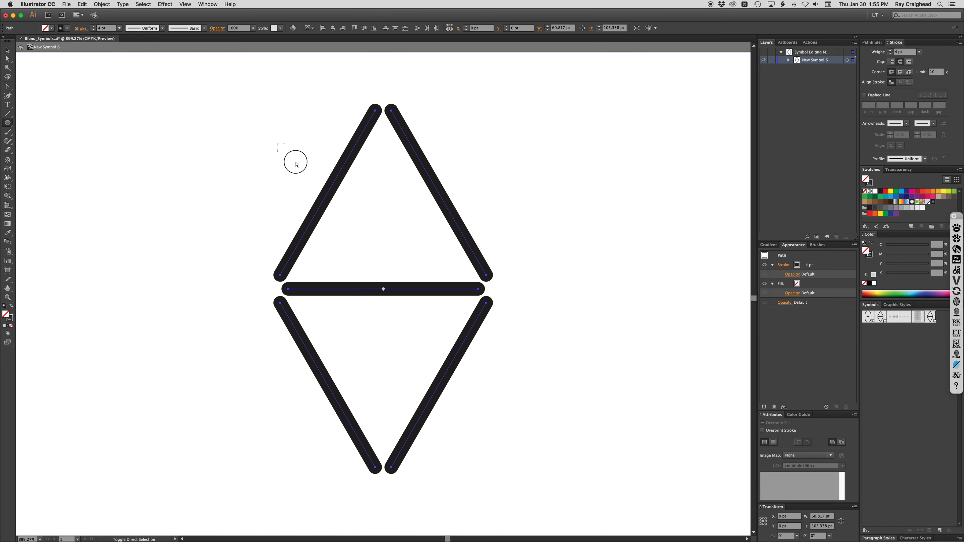
Scale each of the copied diamond's strokes to 50% horizontally and vertically with Transform Each.
left_click_drag(281, 146, 350, 207)
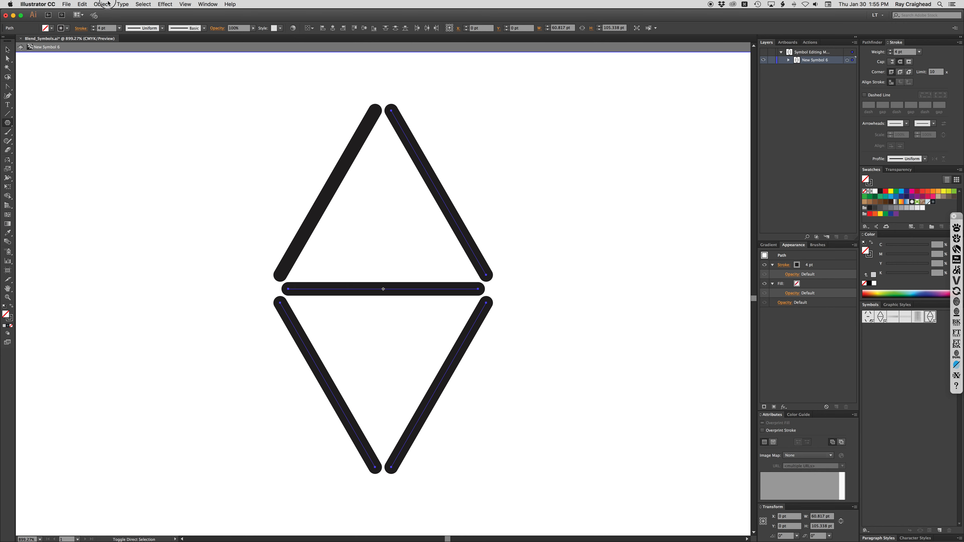
left_click(102, 5)
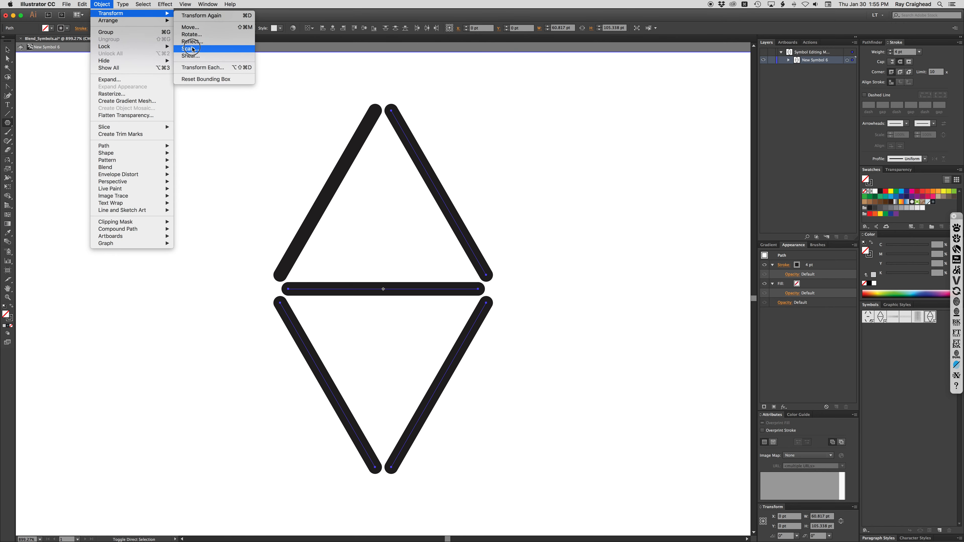
left_click(202, 67)
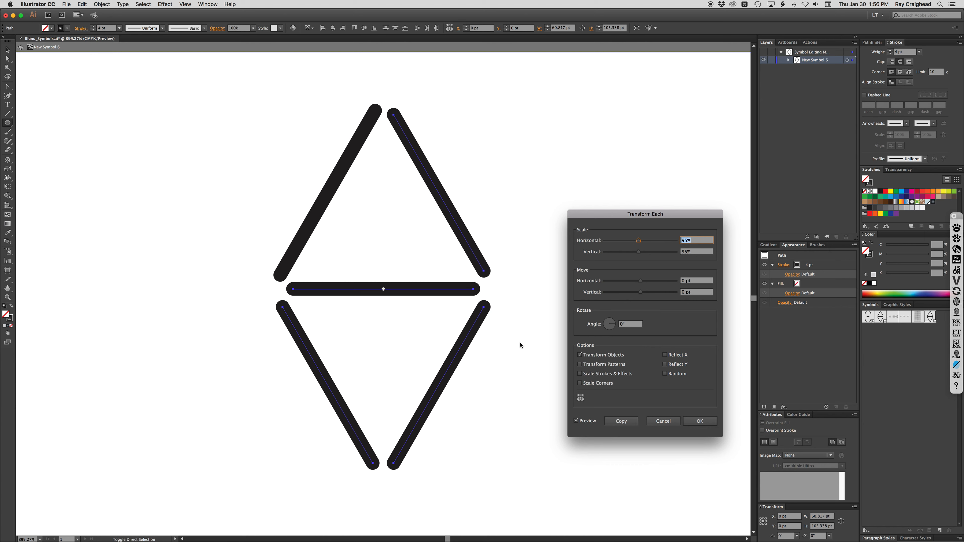
mouse_move(788, 60)
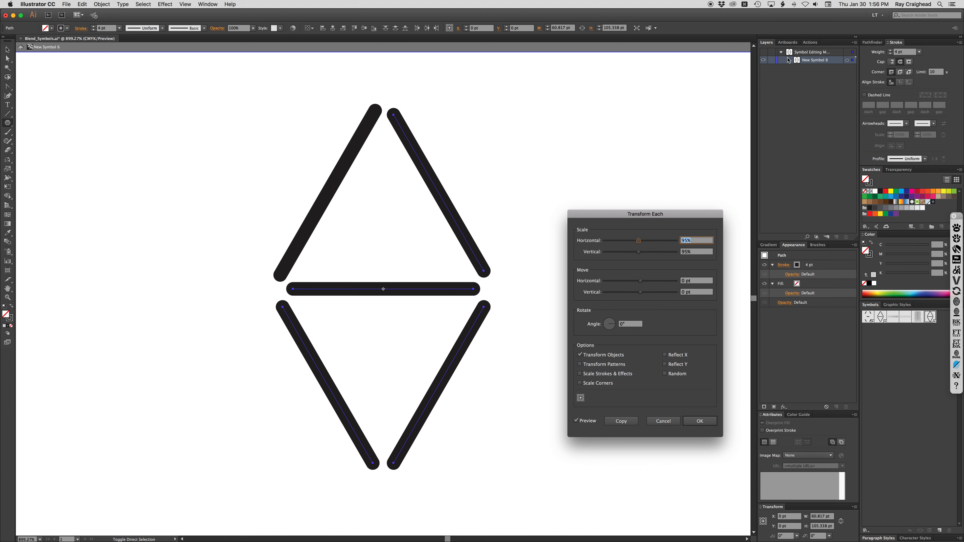
mouse_move(669, 292)
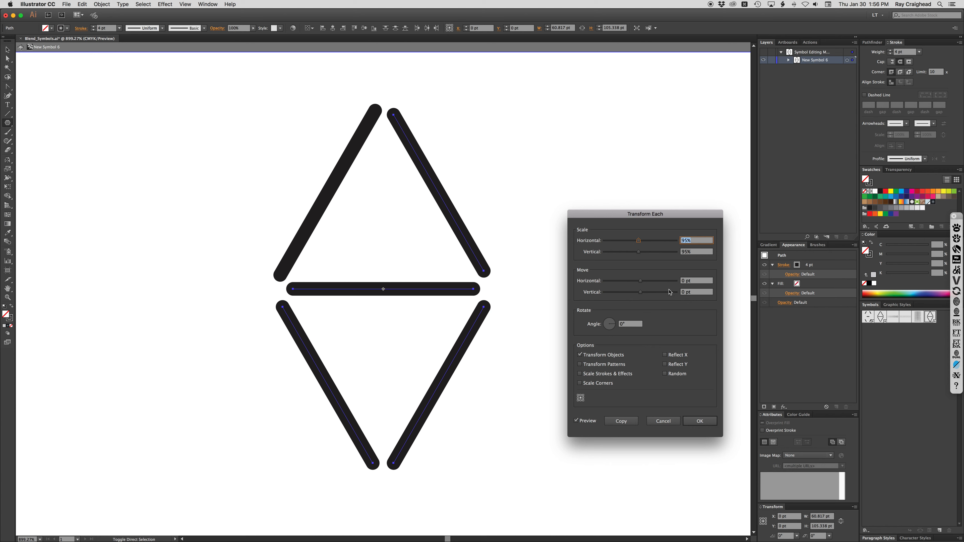
mouse_move(685, 256)
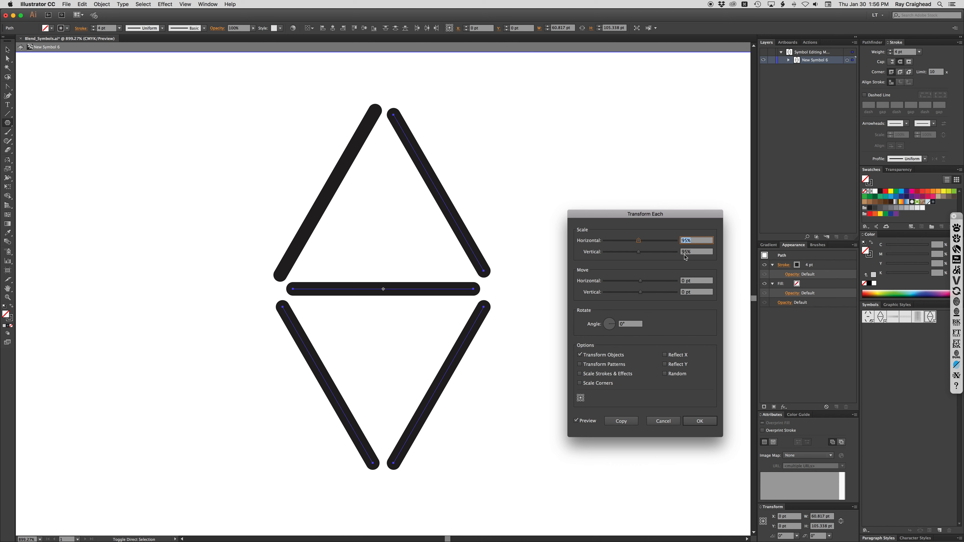
mouse_move(666, 241)
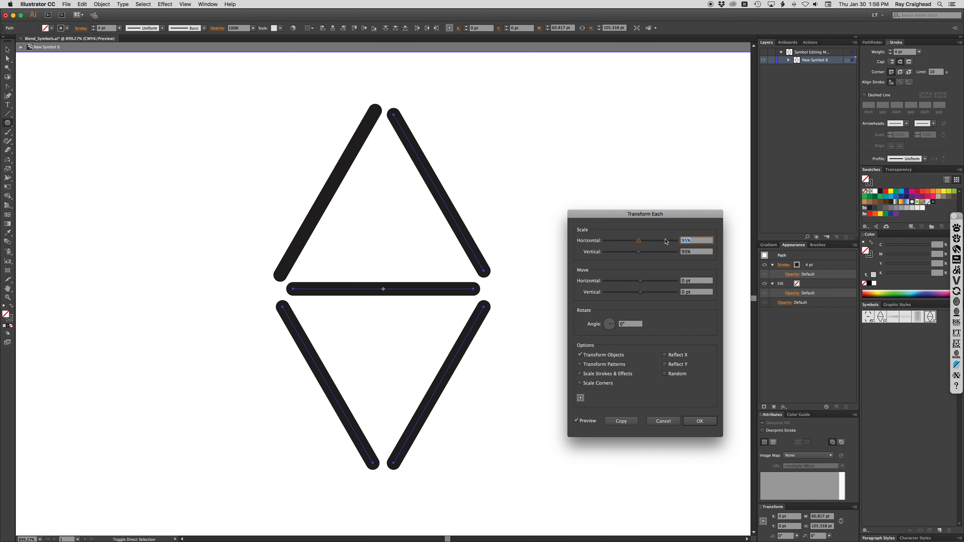
type("50")
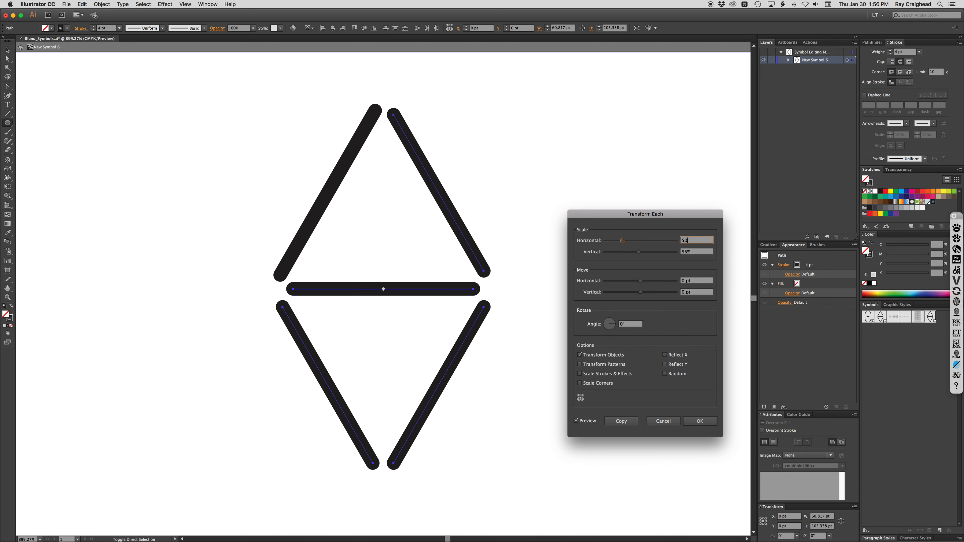
type("50")
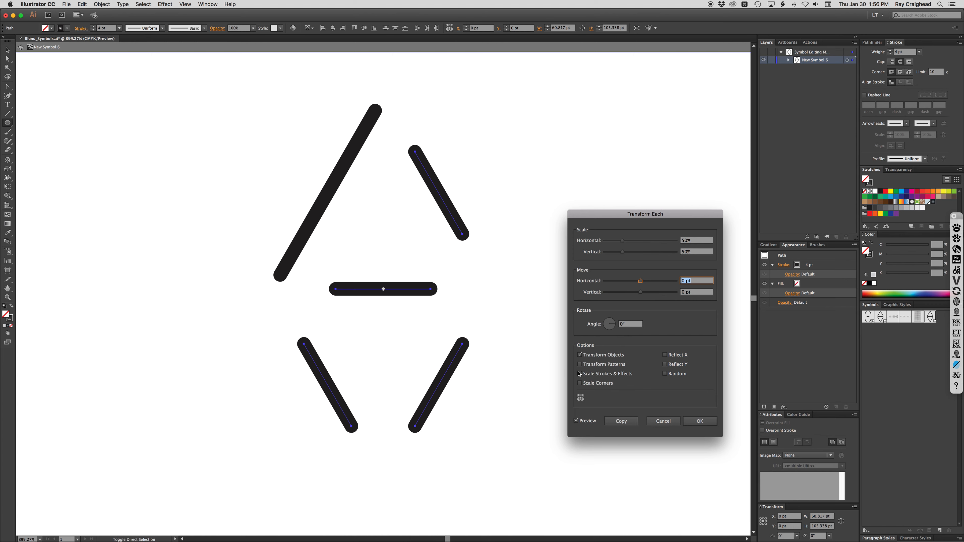
mouse_move(600, 389)
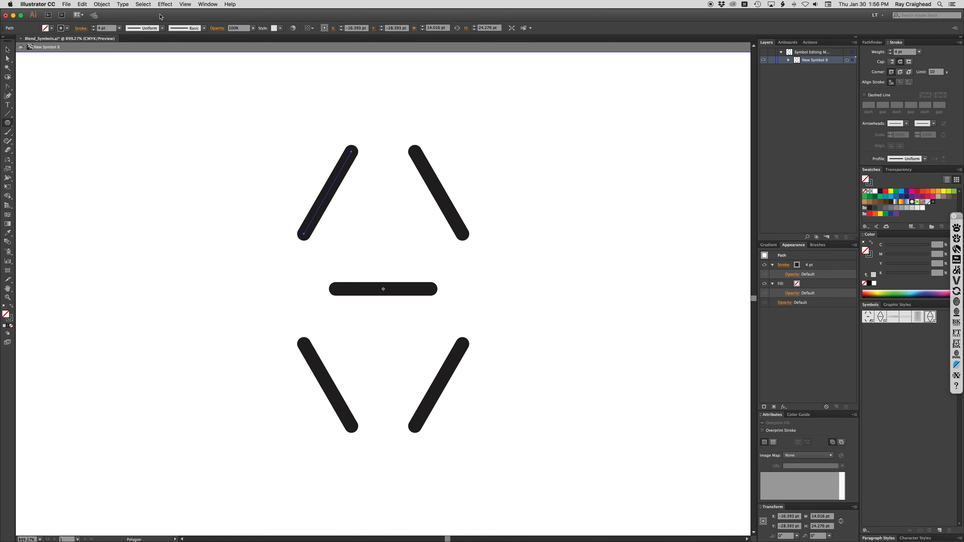
Shrink the strokes again into another symbol and place a New Symbol 3 instance on the artboard.
left_click(102, 4)
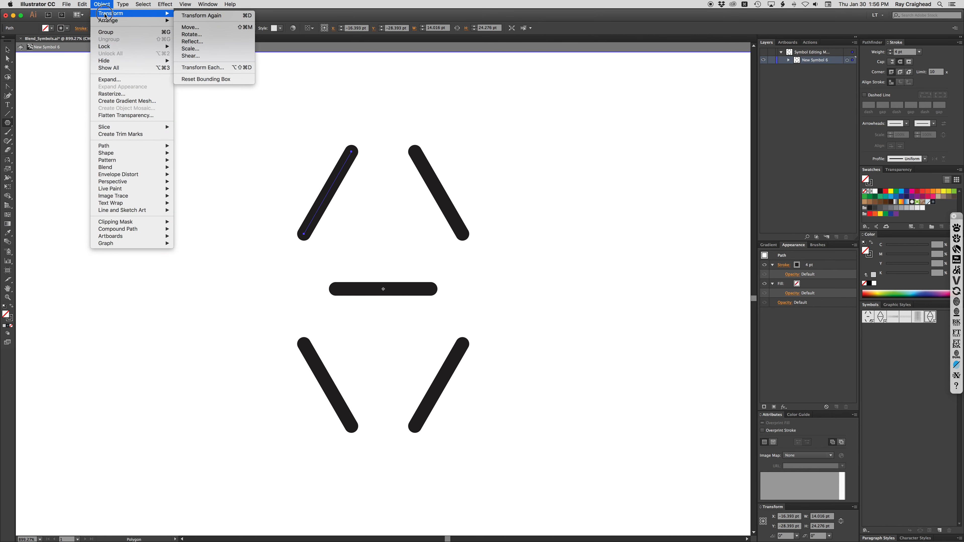
left_click(590, 262)
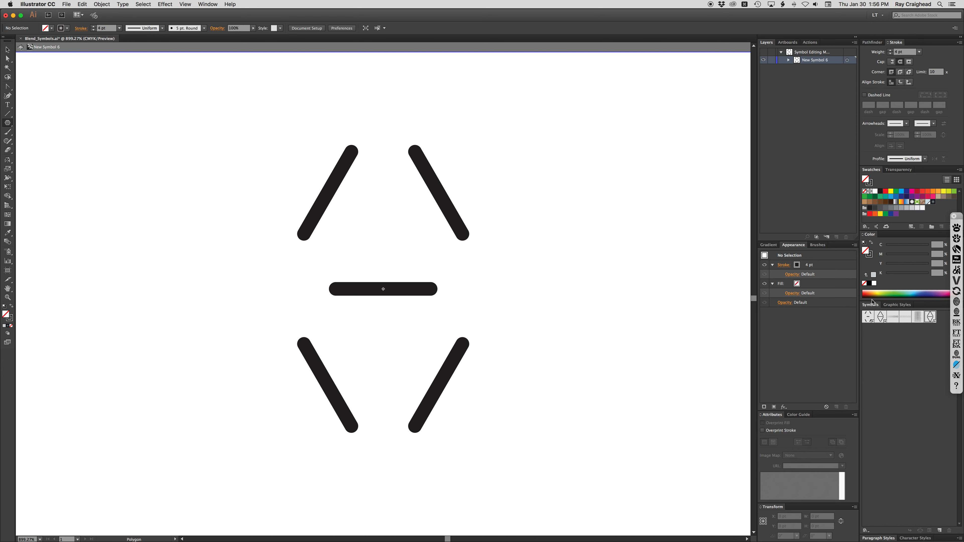
mouse_move(868, 316)
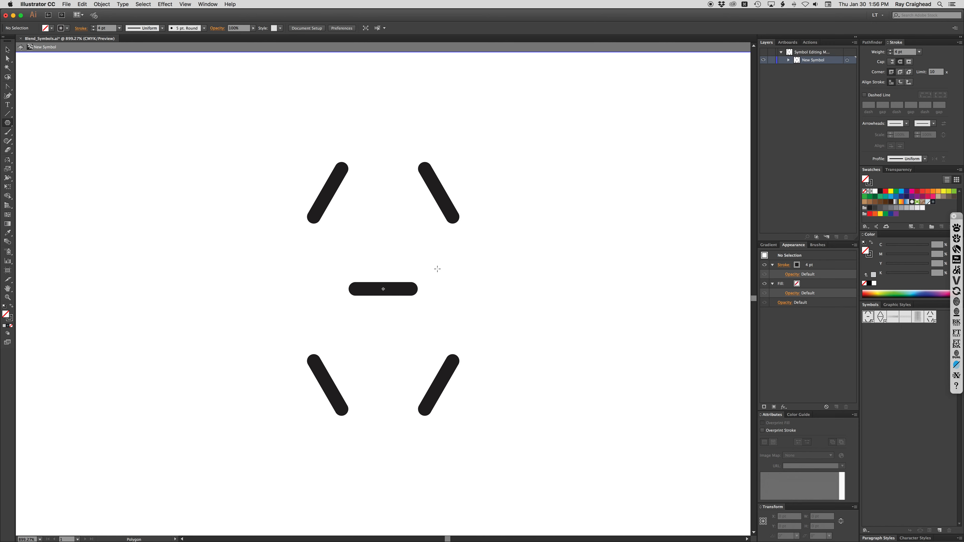
mouse_move(550, 291)
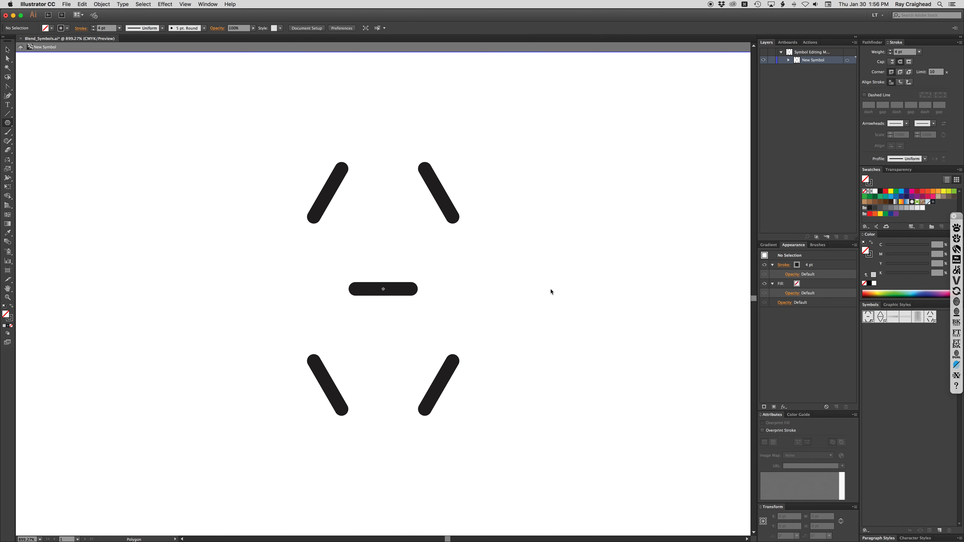
mouse_move(572, 264)
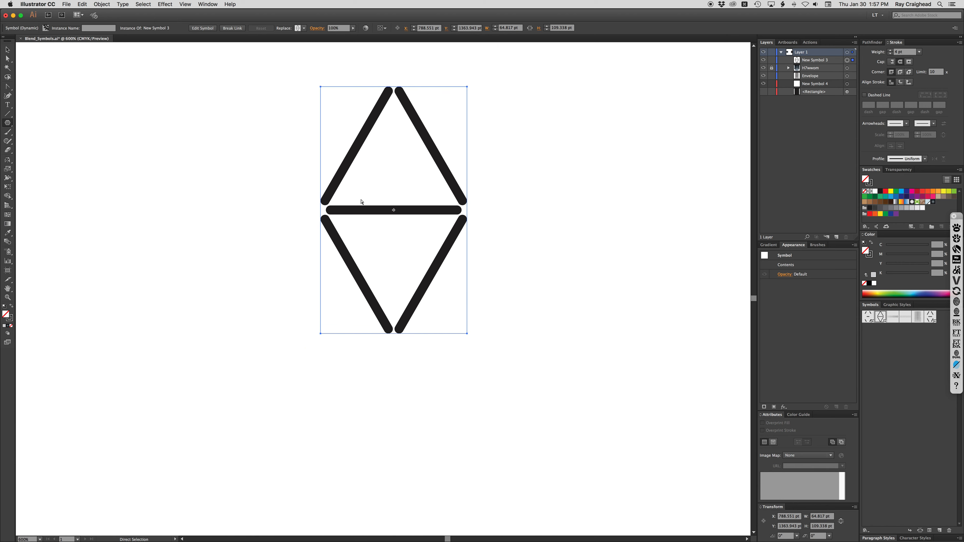
Duplicate the diamond to its left and replace the copy with the short-stroke symbol.
scroll("down", 3)
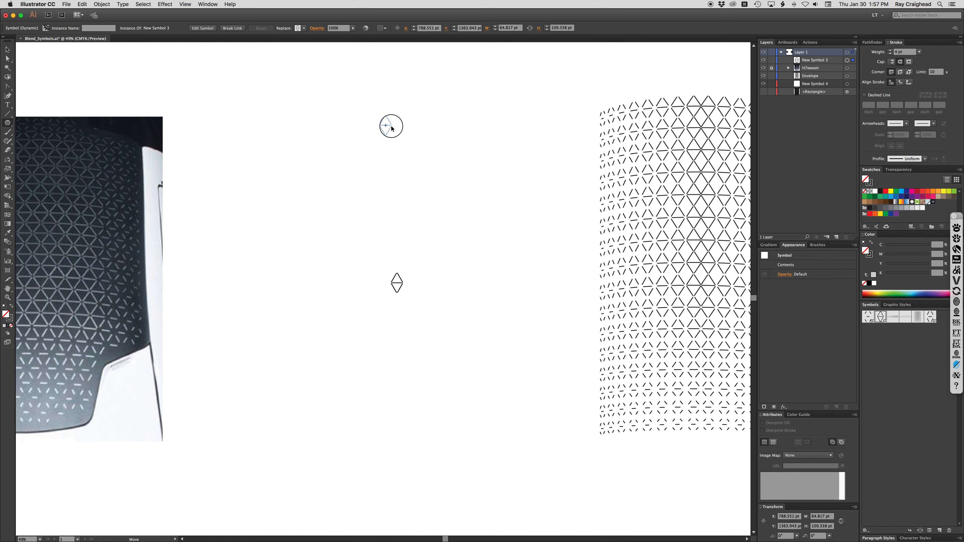
left_click(392, 126)
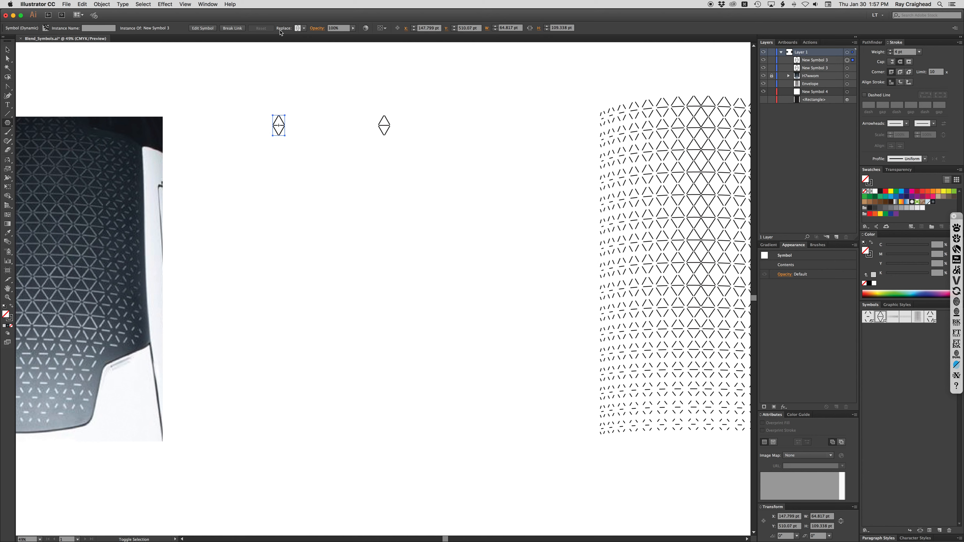
left_click(302, 28)
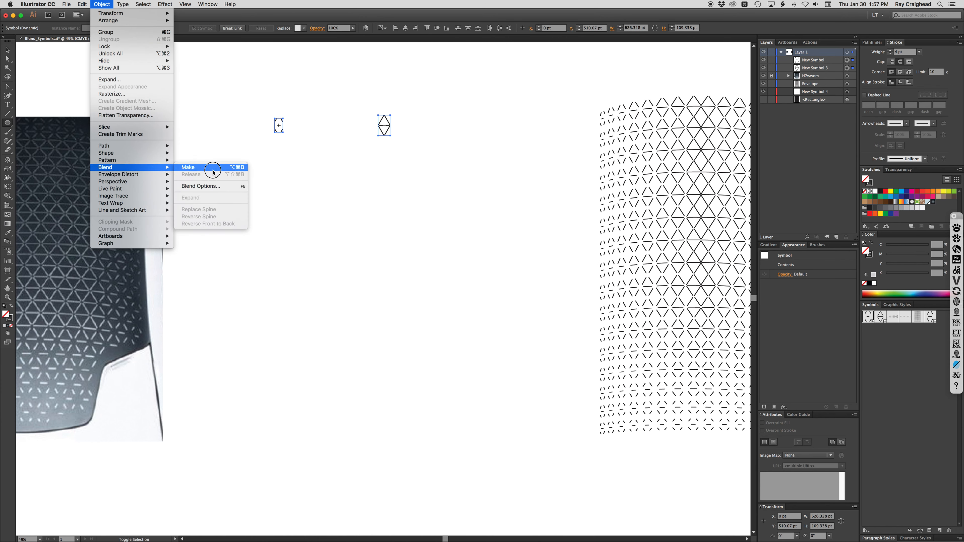
Blend the two symbols into a row with 7 specified steps, previewed and applied.
left_click(188, 167)
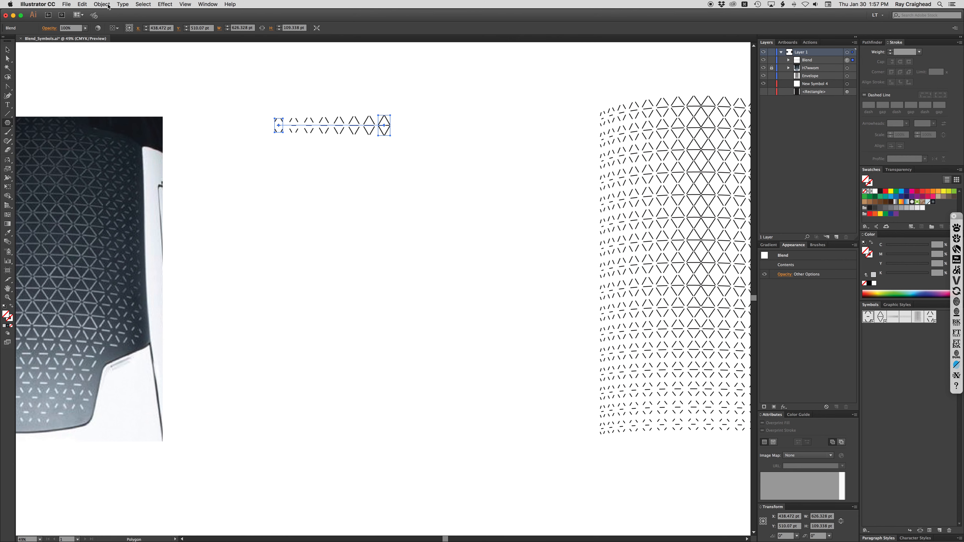
left_click(102, 5)
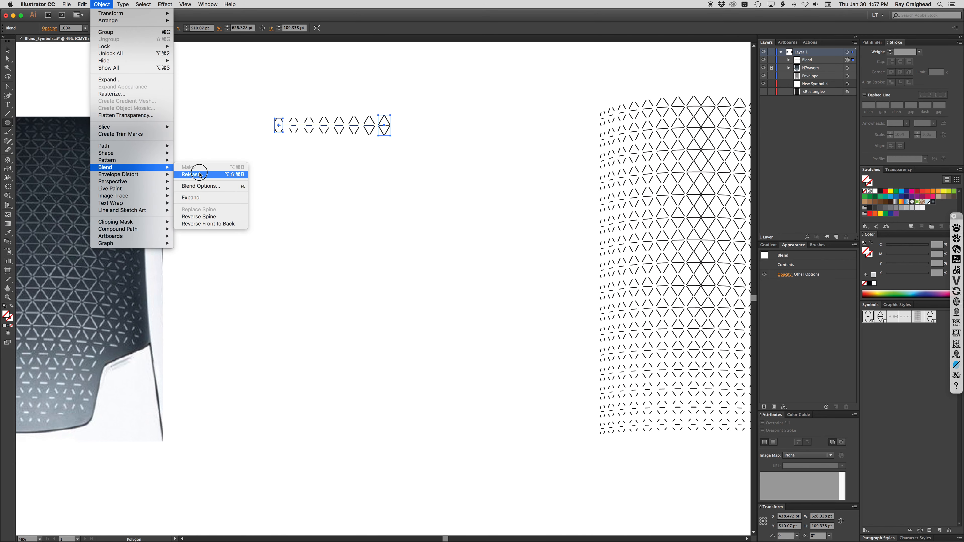
left_click(190, 174)
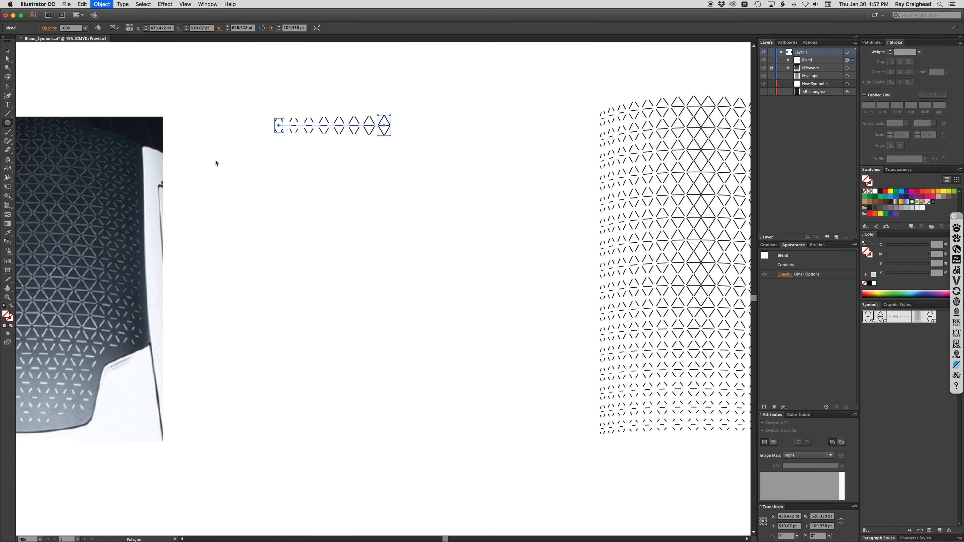
left_click(102, 5)
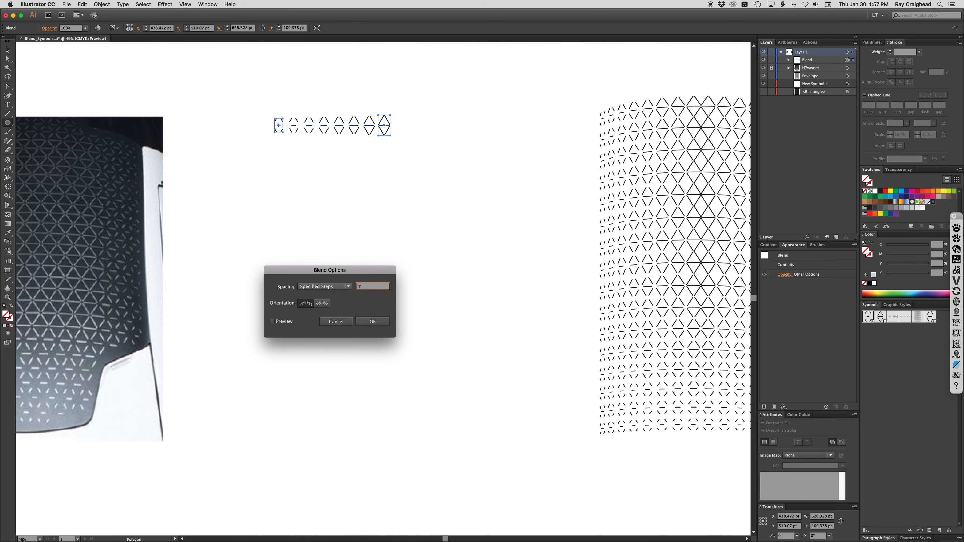
left_click(272, 321)
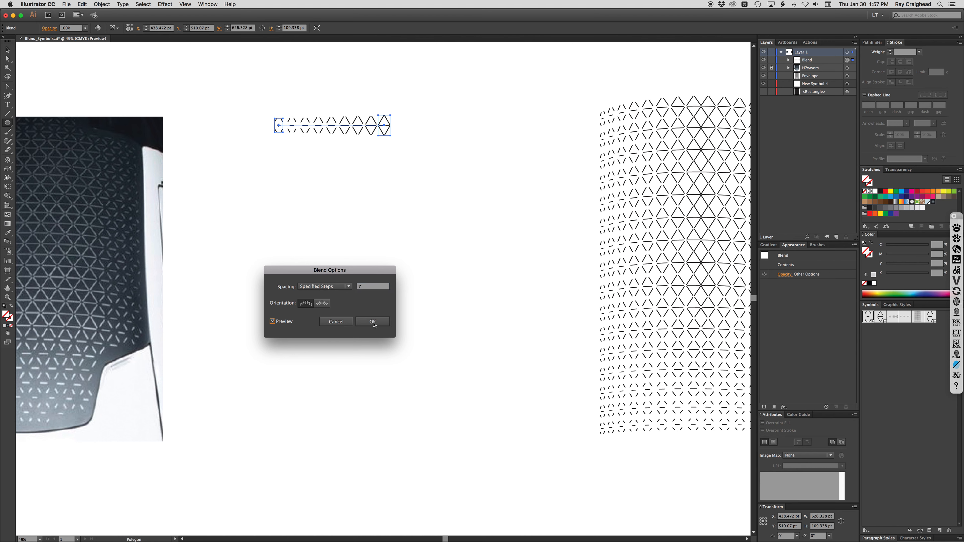
left_click(373, 321)
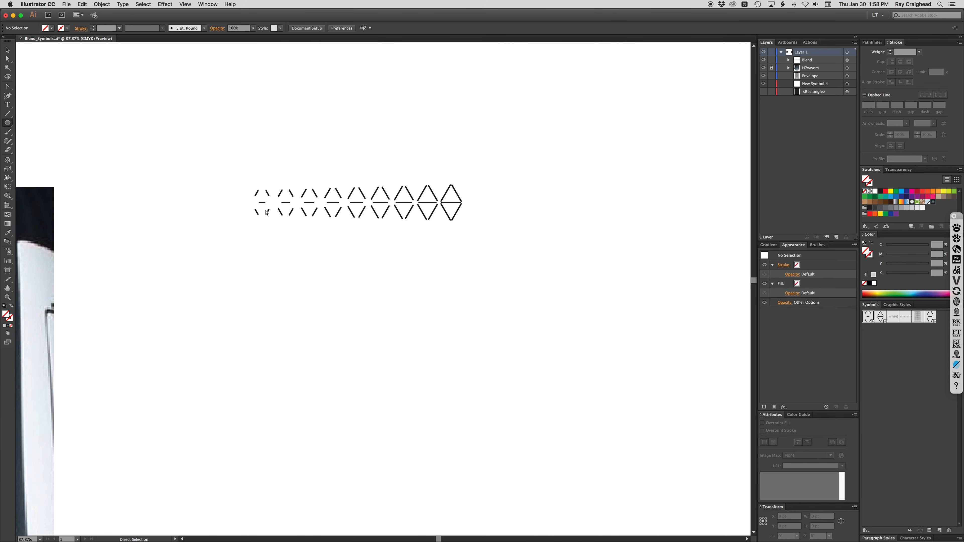
Expand the blend in the Layers panel and move its smallest end symbol to the right.
left_click(266, 210)
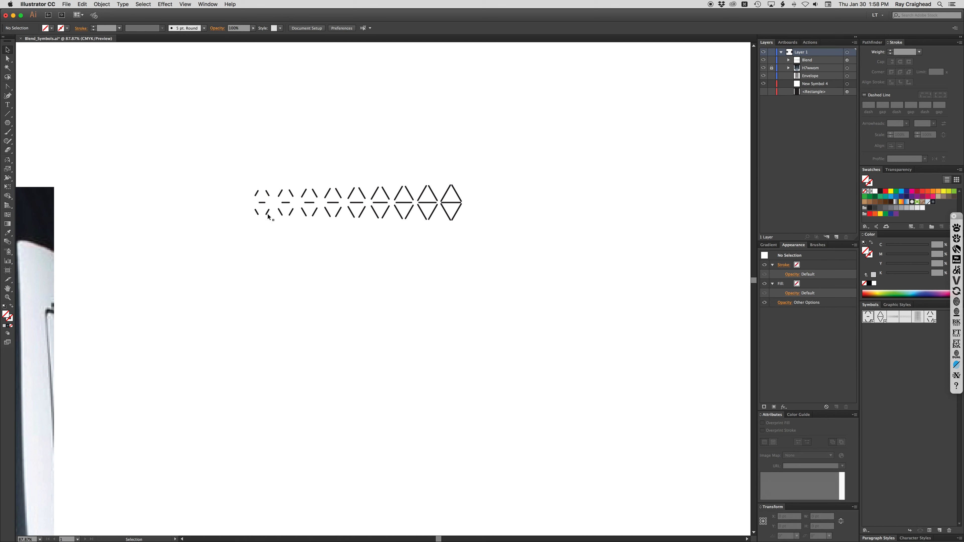
mouse_move(268, 214)
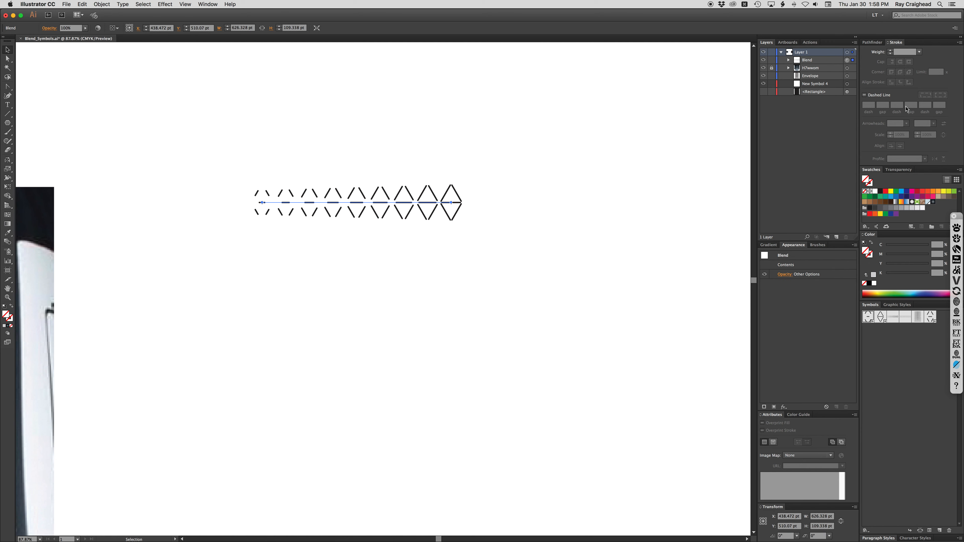
left_click(781, 60)
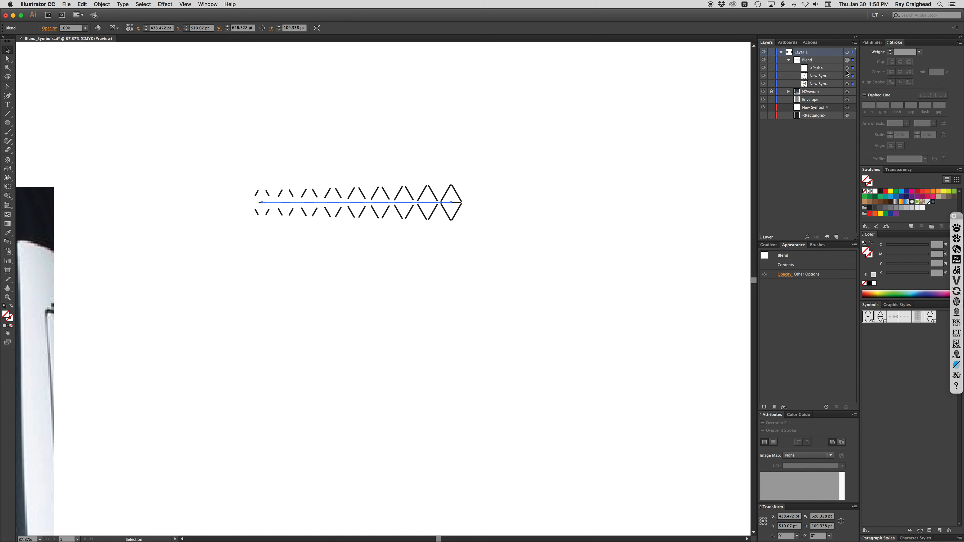
mouse_move(852, 79)
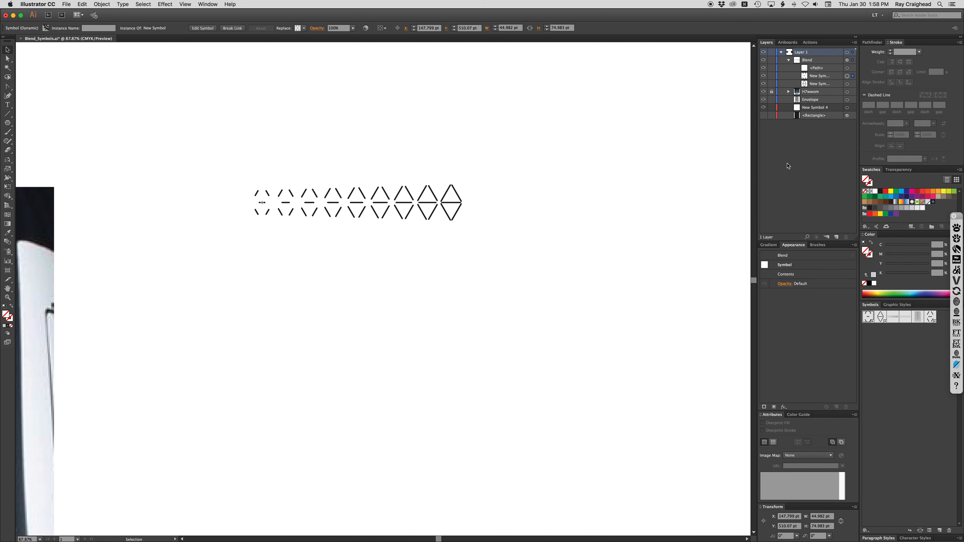
mouse_move(500, 183)
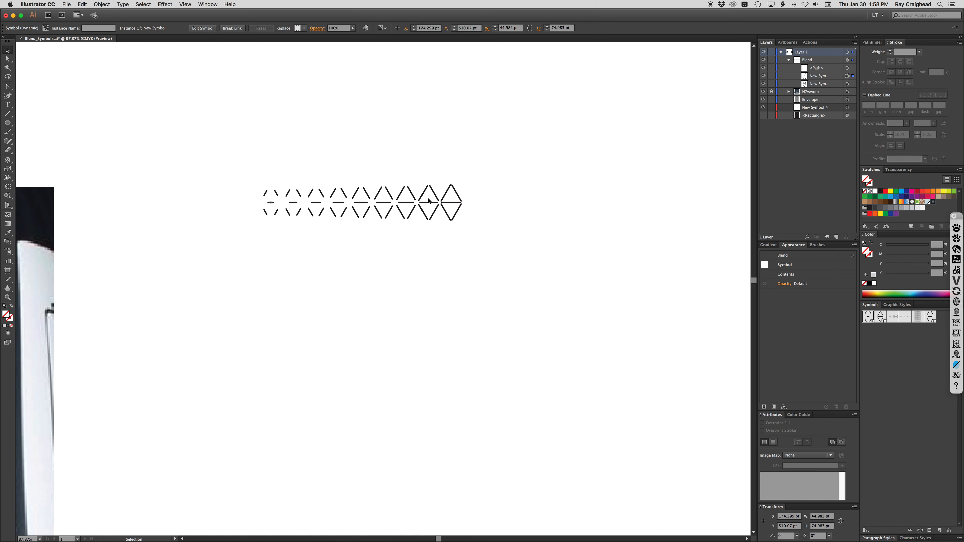
mouse_move(567, 210)
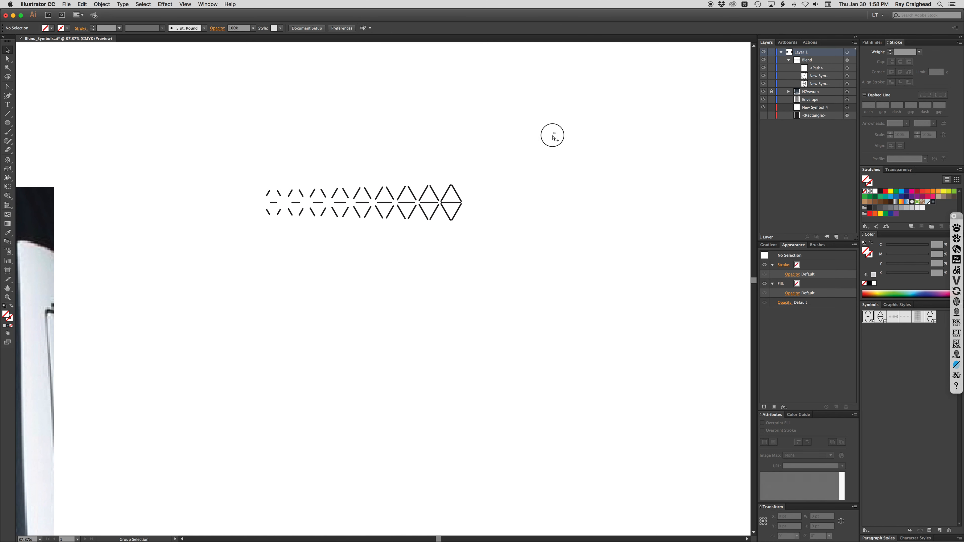
Turn the blended row into a static symbol and reflect a mirrored copy beside it.
left_click(362, 203)
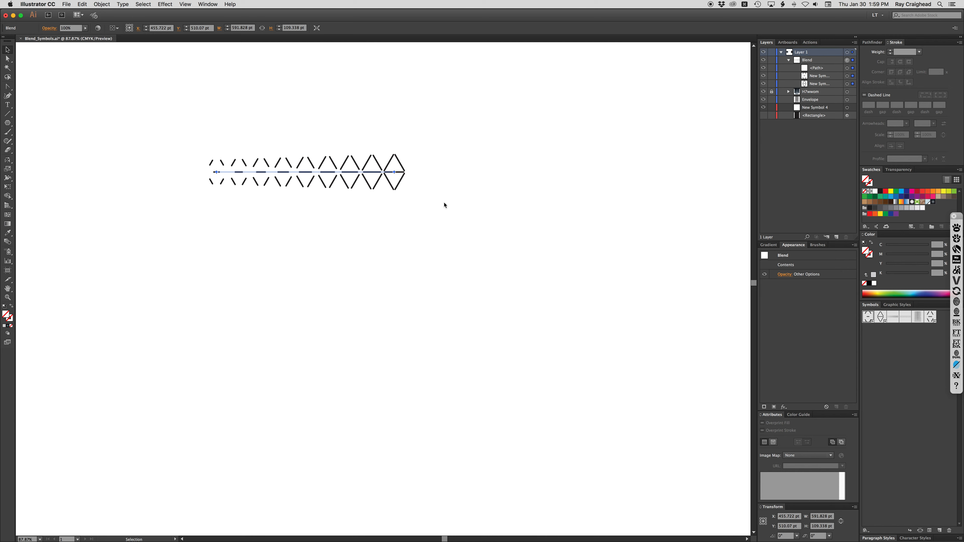
mouse_move(859, 326)
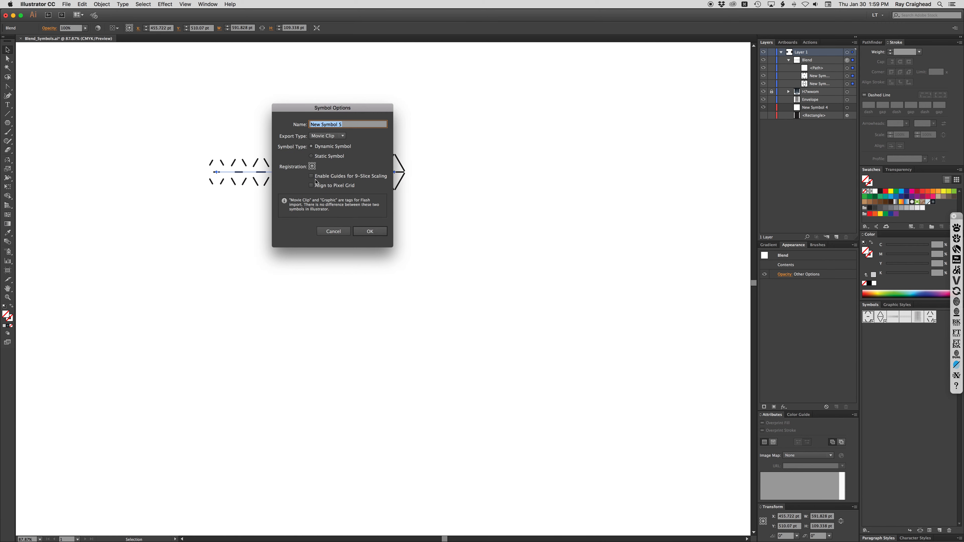
left_click(311, 156)
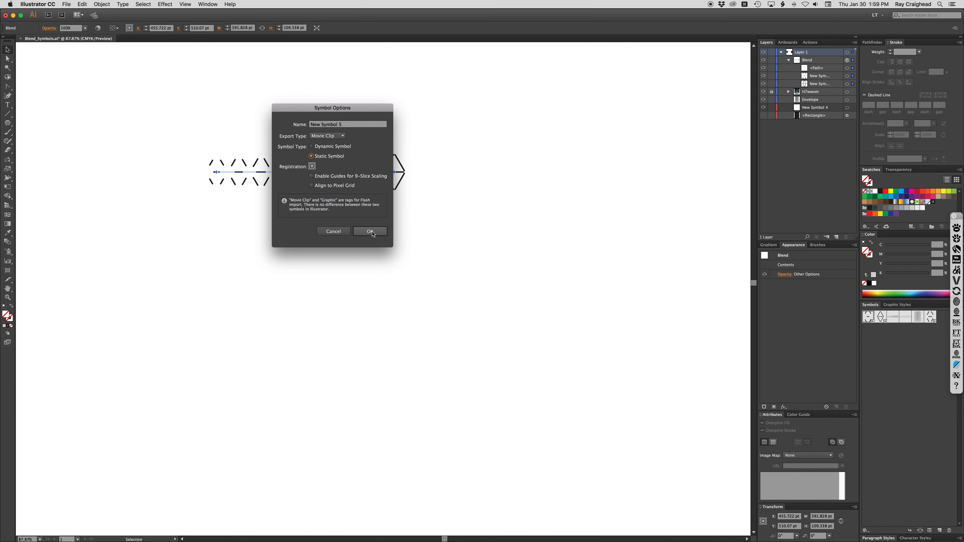
left_click(369, 231)
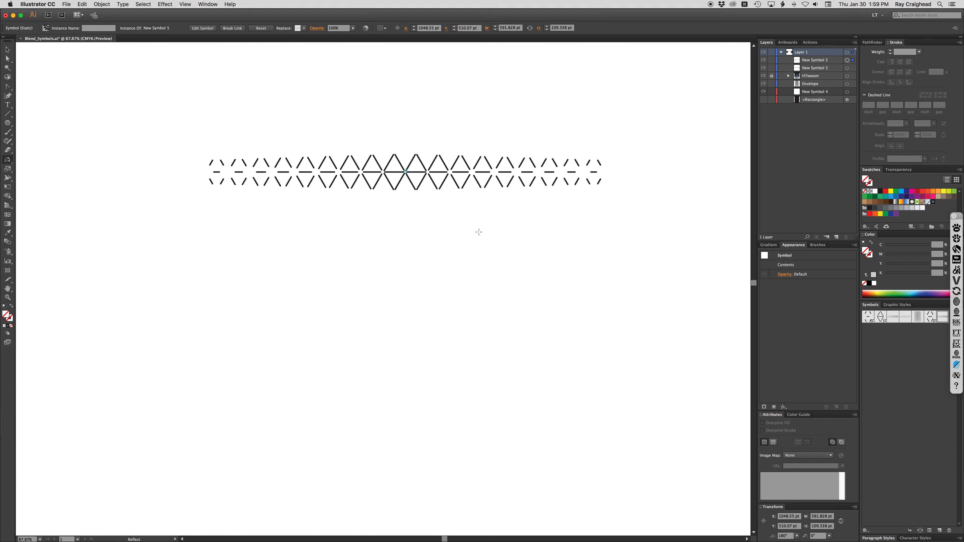
mouse_move(479, 235)
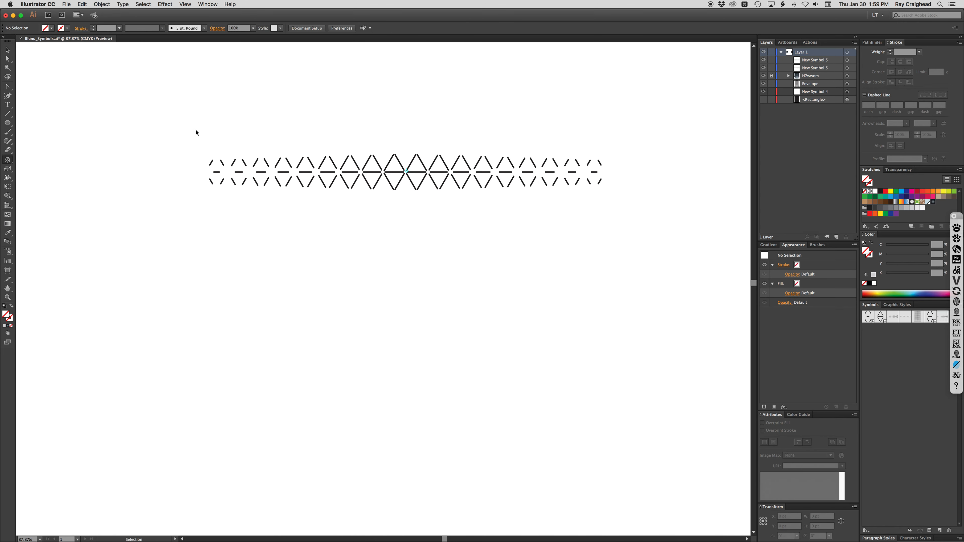
mouse_move(442, 186)
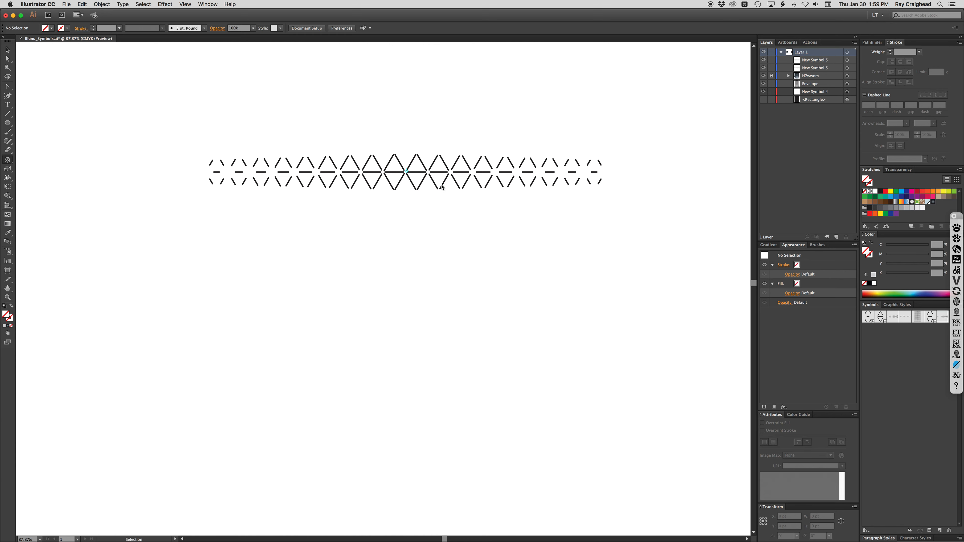
mouse_move(539, 145)
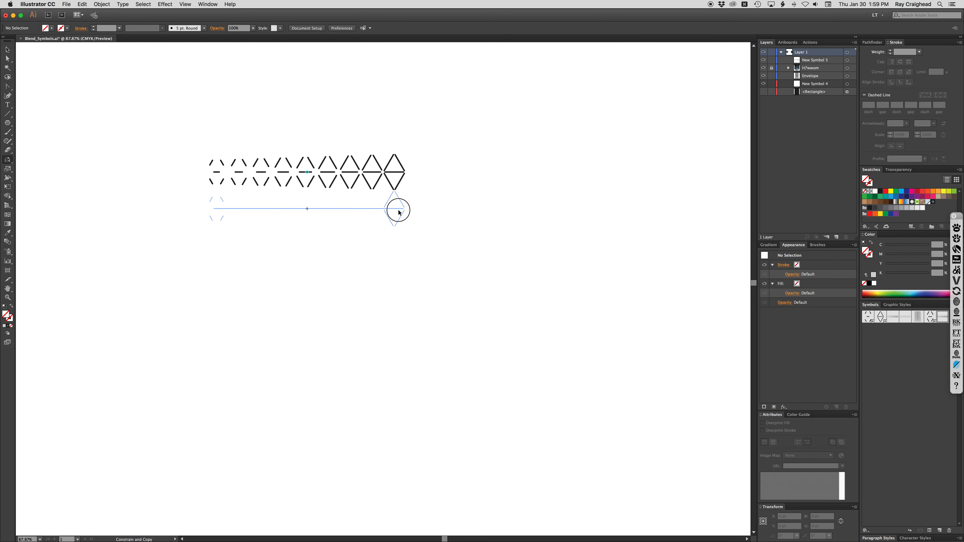
Copy the row downward and blend both rows with specified steps into a ten-row lattice.
left_click_drag(398, 212, 400, 374)
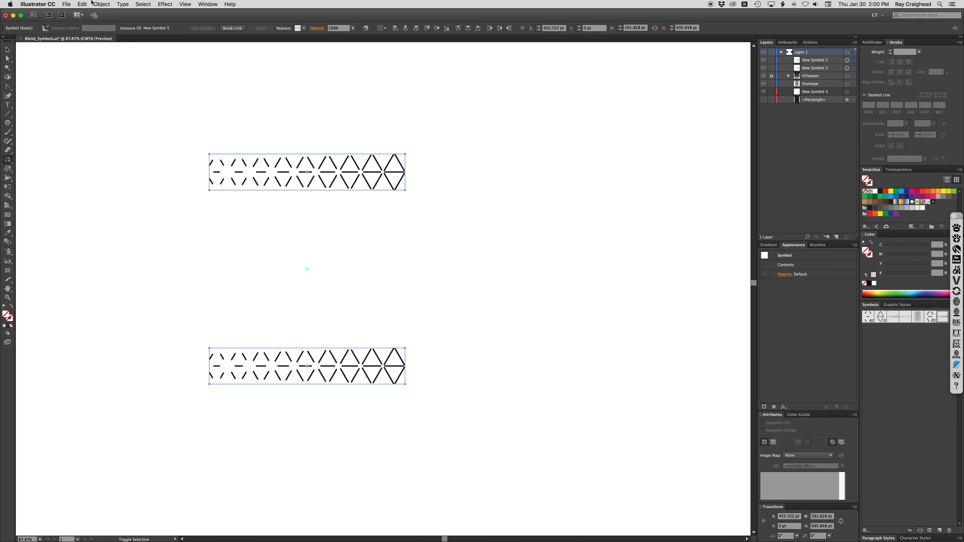
left_click(101, 5)
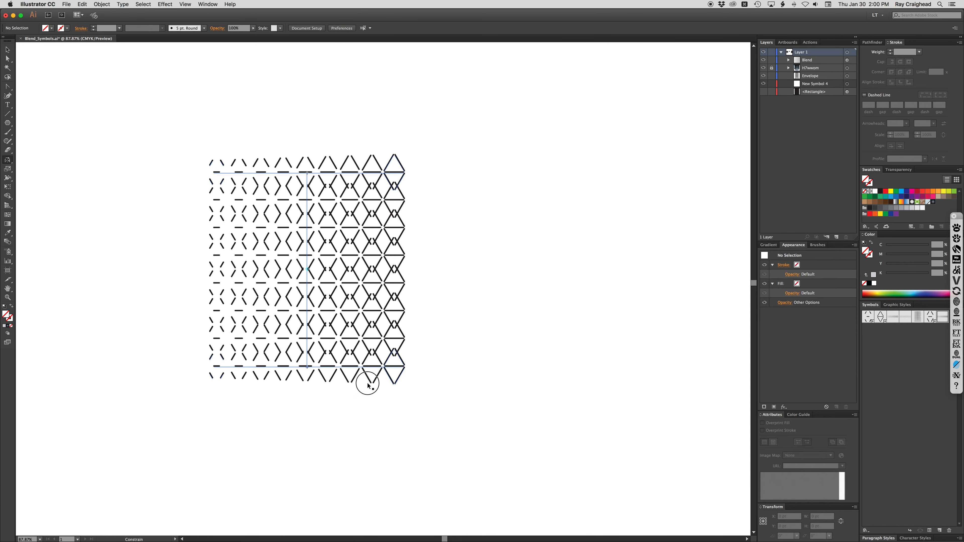
left_click(367, 385)
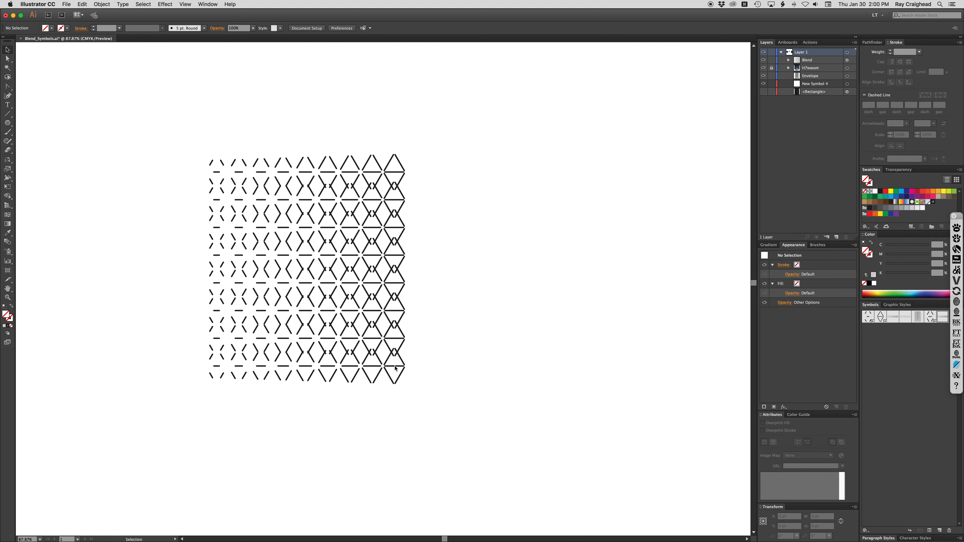
left_click(306, 366)
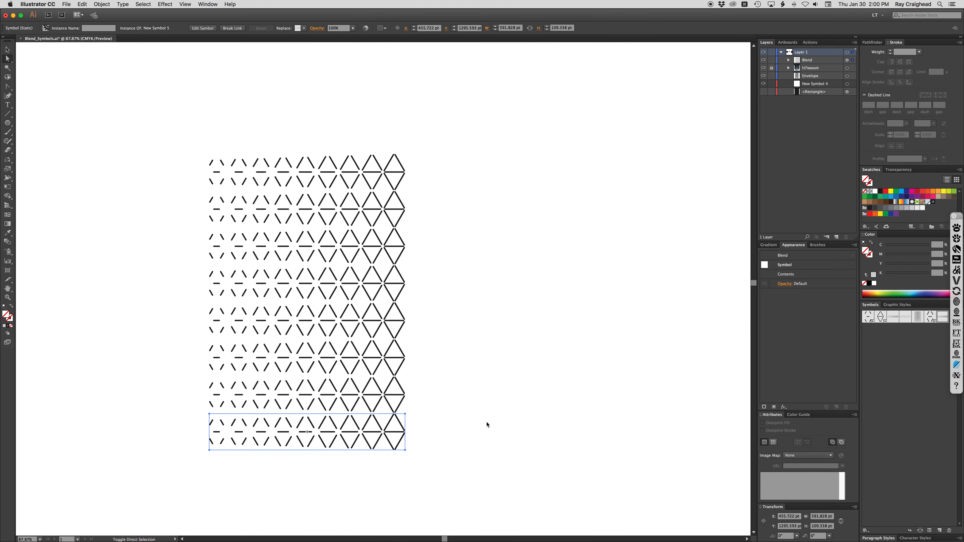
Place the large triangle symbol copies beside the lattice's top row for blending.
left_click(487, 425)
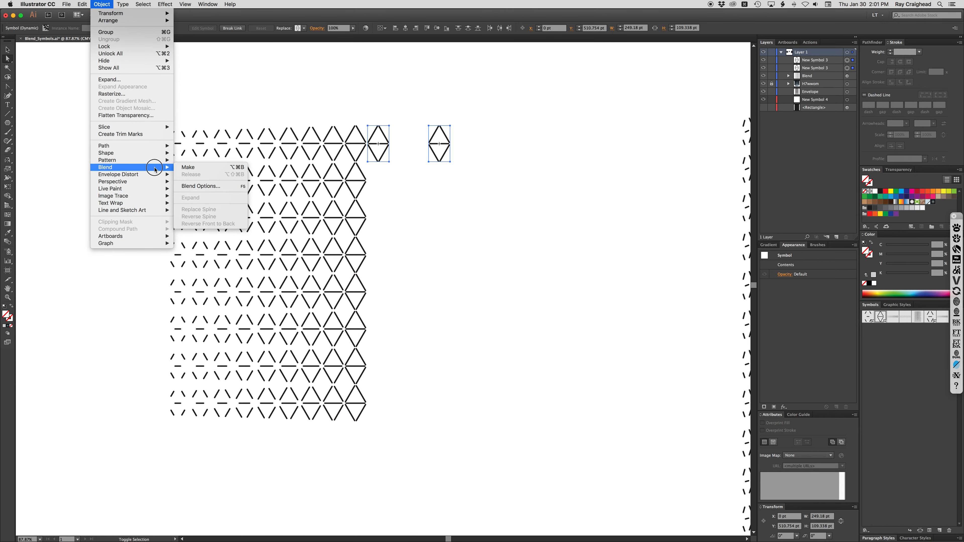
Blend the two large triangle pairs with specified steps and reveal the blend in Layers.
left_click(200, 186)
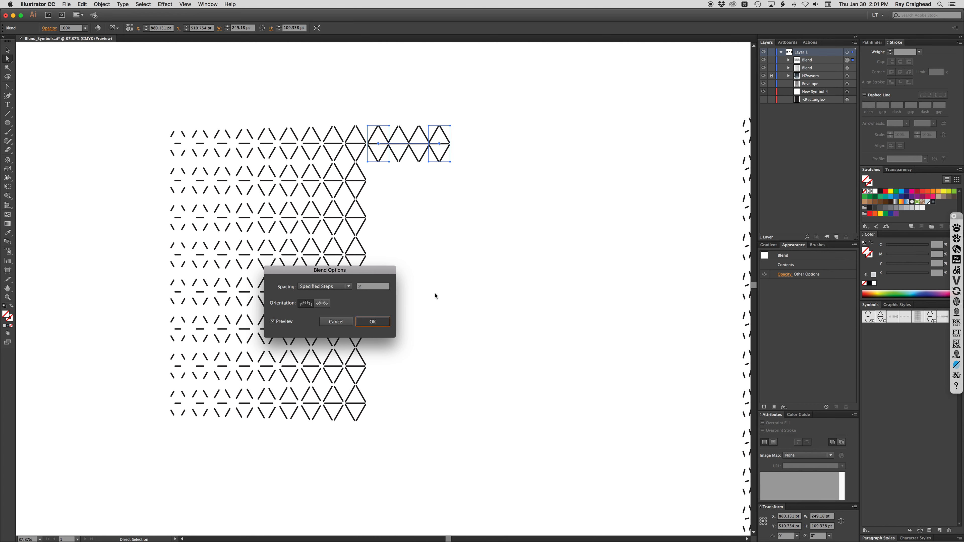
left_click(372, 321)
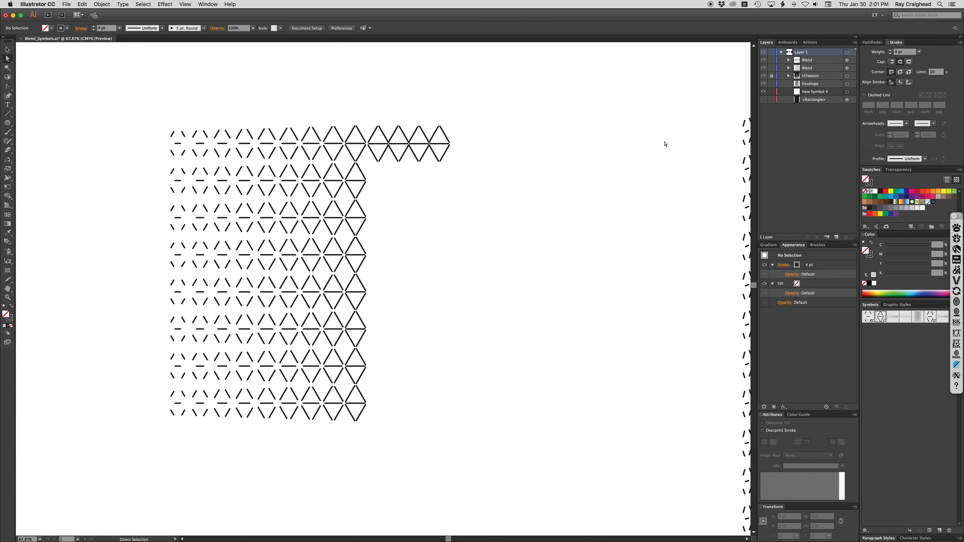
left_click(788, 60)
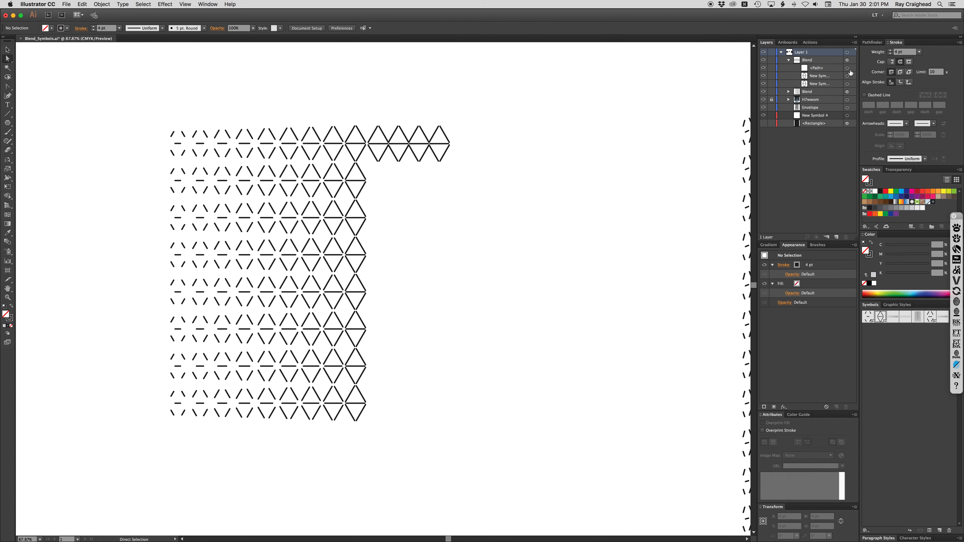
mouse_move(850, 73)
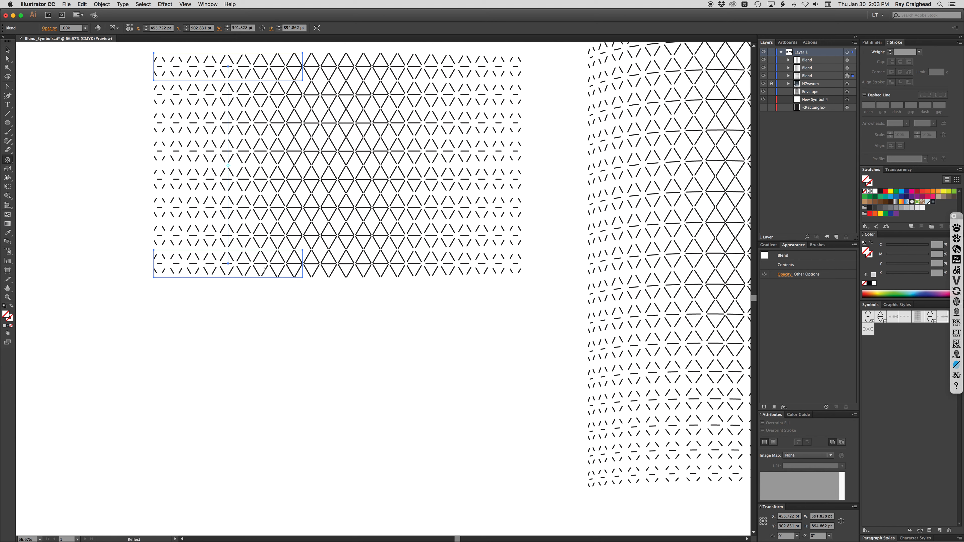
mouse_move(788, 75)
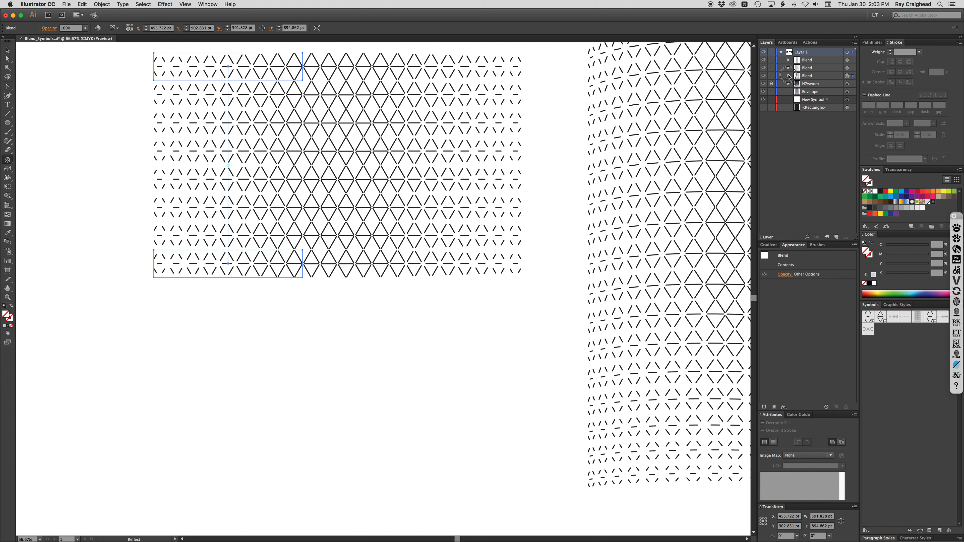
Expand the bottom blend in the Layers panel and select its short row instance.
left_click(789, 76)
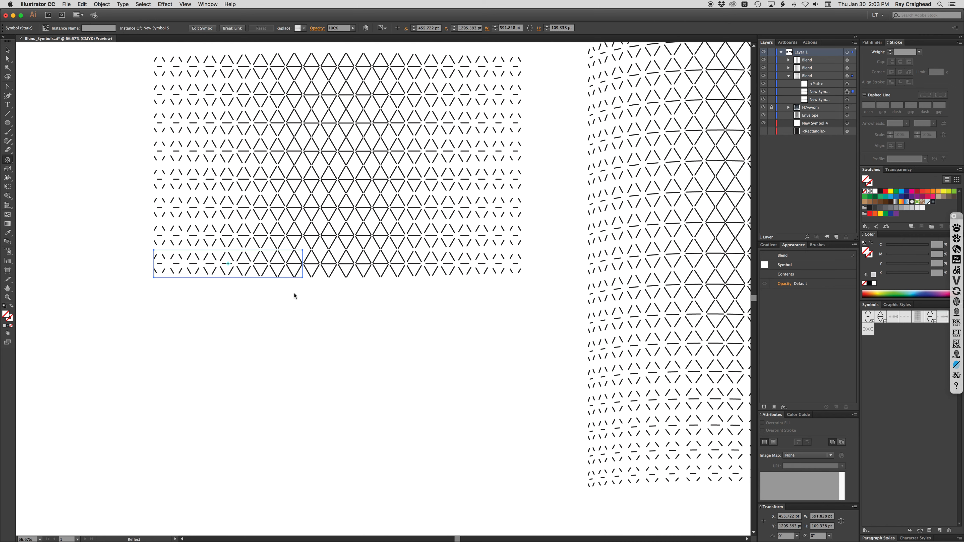
mouse_move(834, 96)
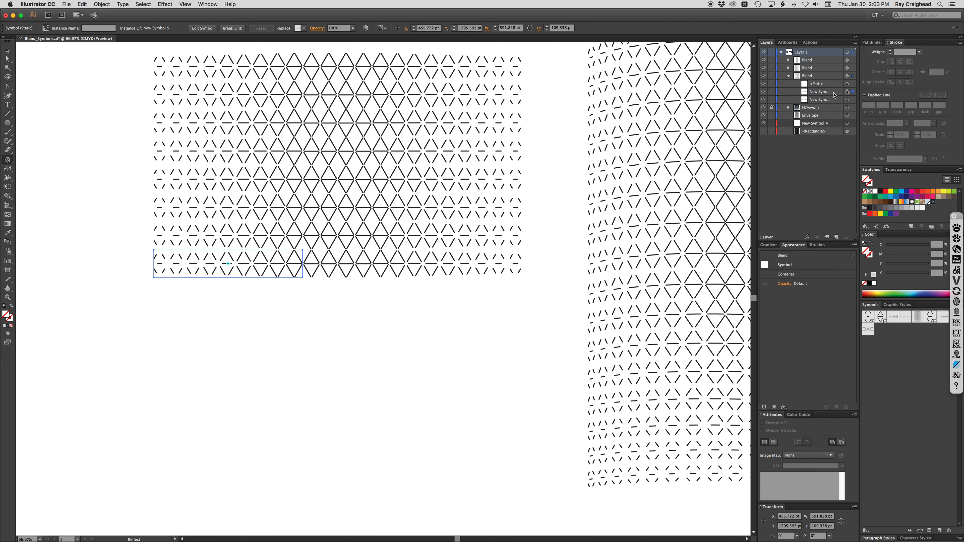
left_click(818, 92)
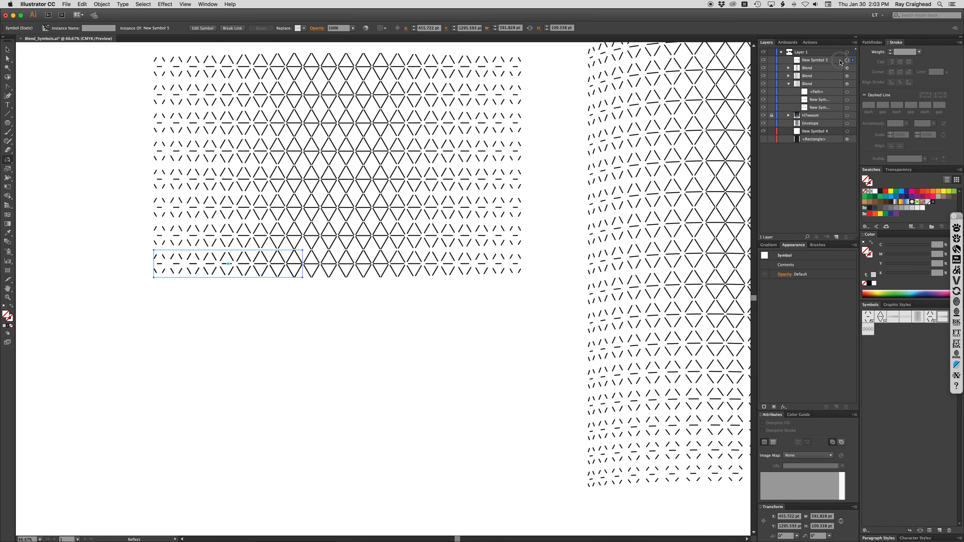
left_click(840, 60)
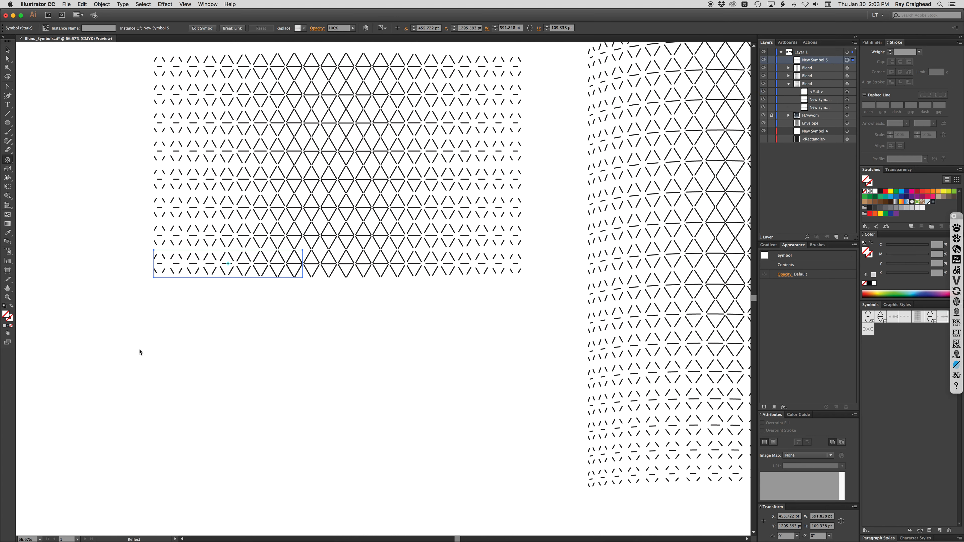
mouse_move(291, 269)
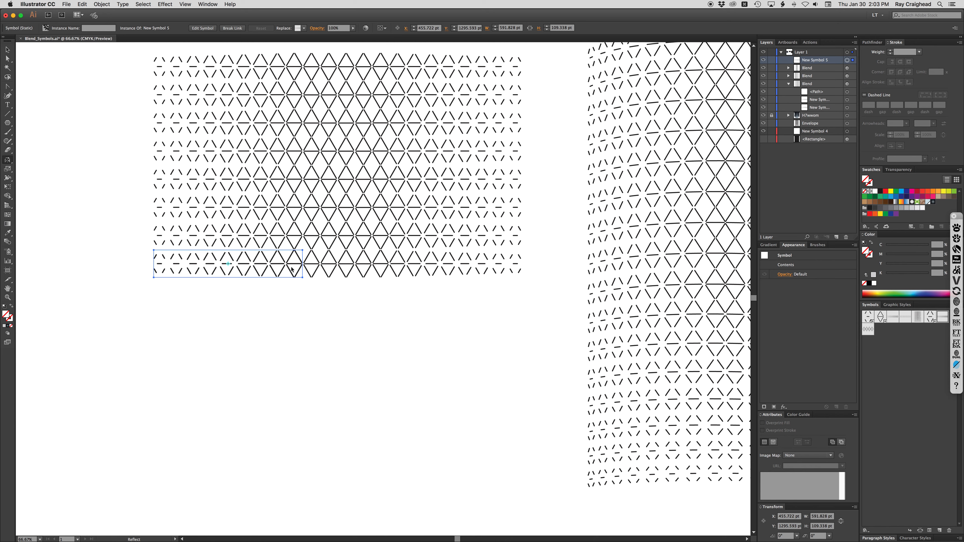
Duplicate the short row one row lower and move the copy far below the lattice.
left_click_drag(229, 264, 291, 282)
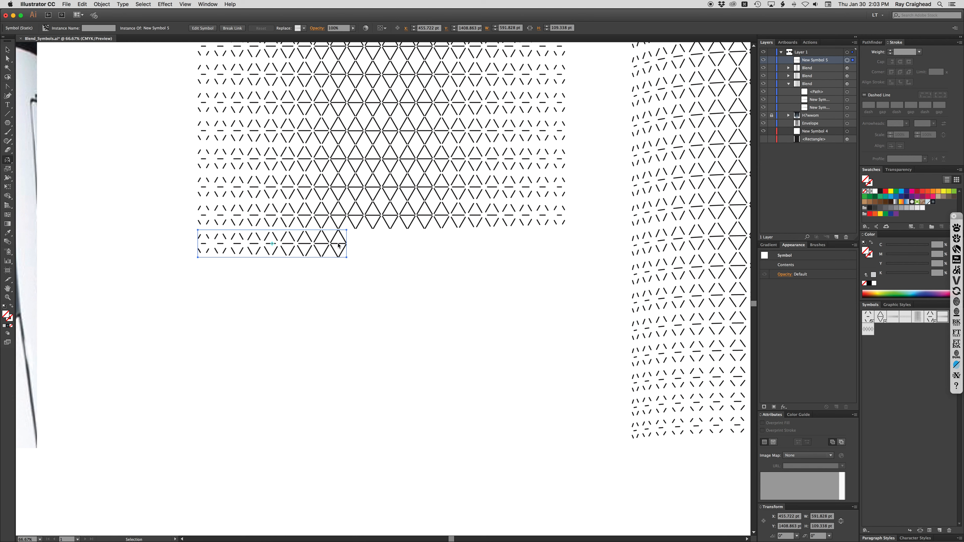
left_click_drag(337, 244, 331, 422)
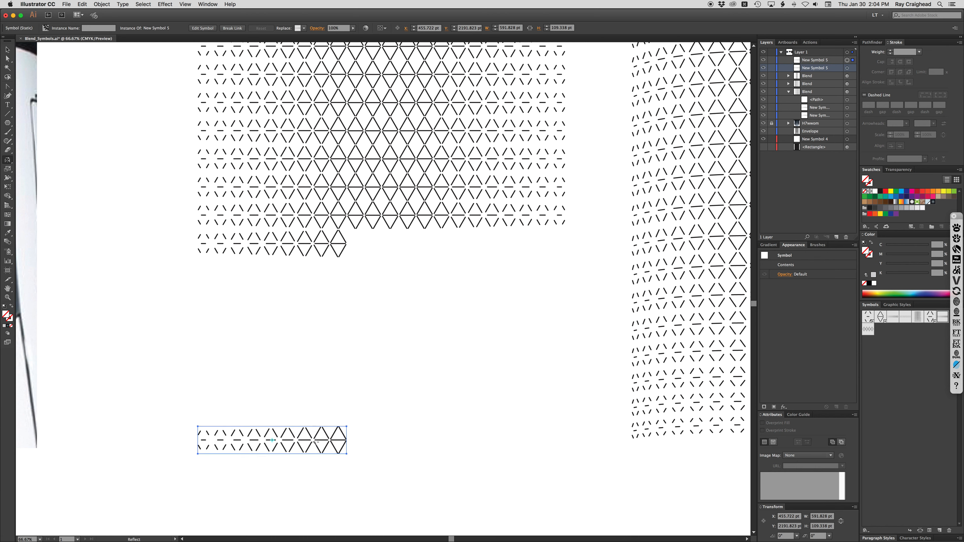
mouse_move(882, 348)
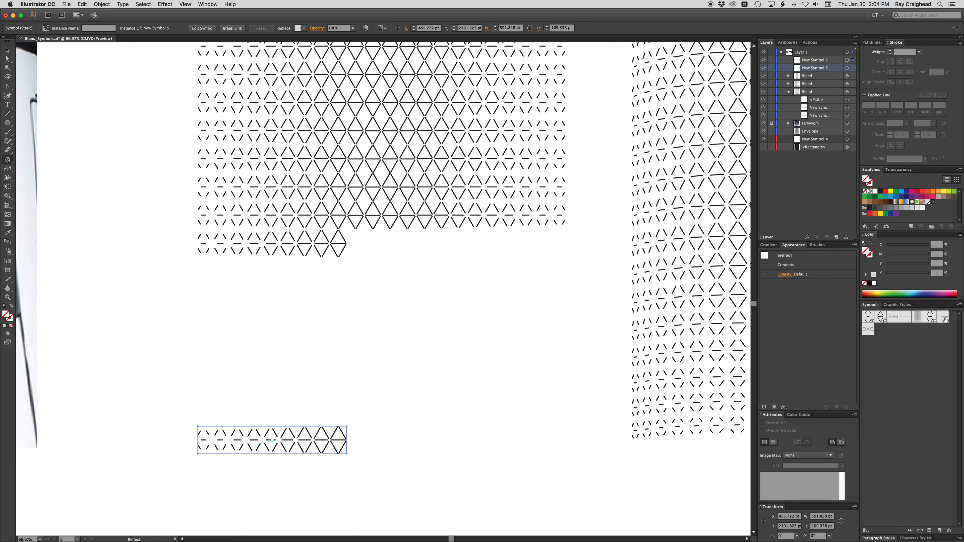
mouse_move(944, 318)
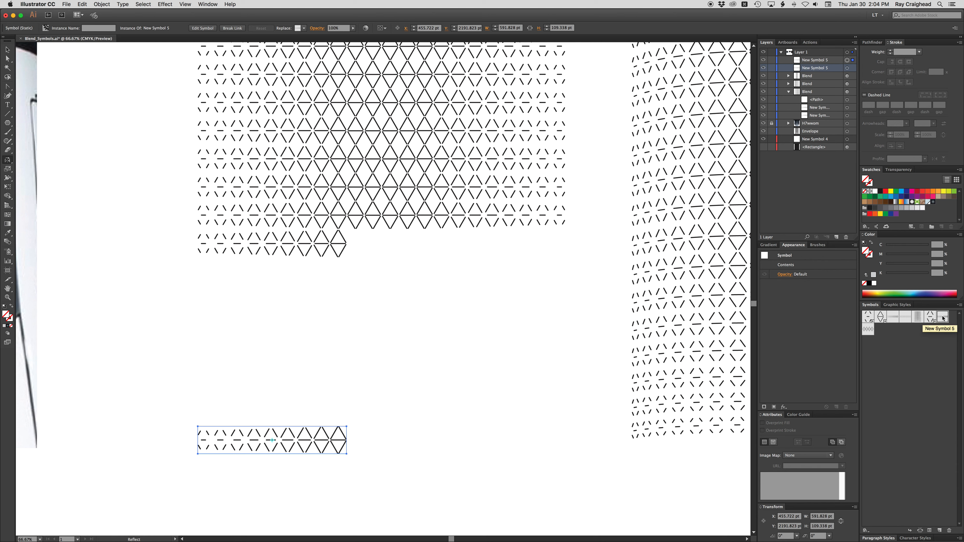
mouse_move(942, 318)
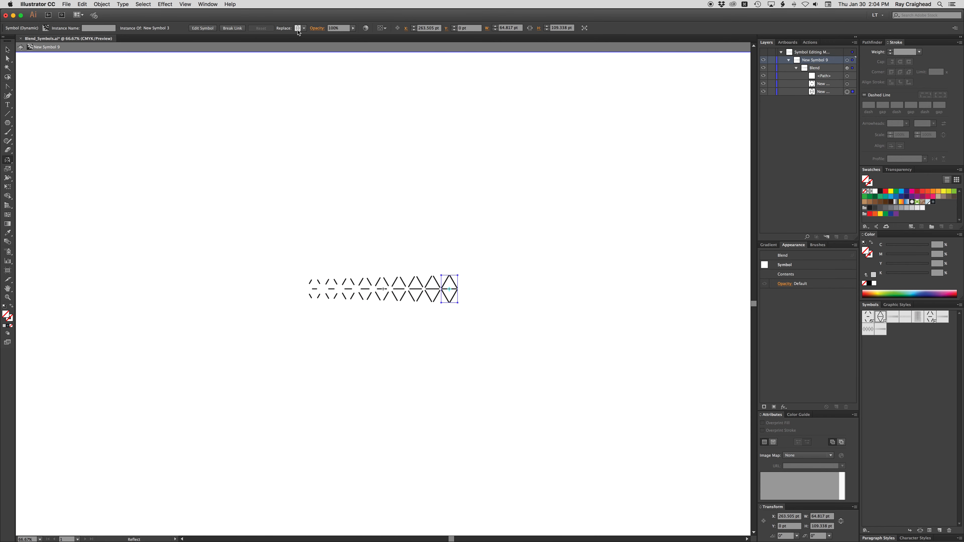
left_click(298, 28)
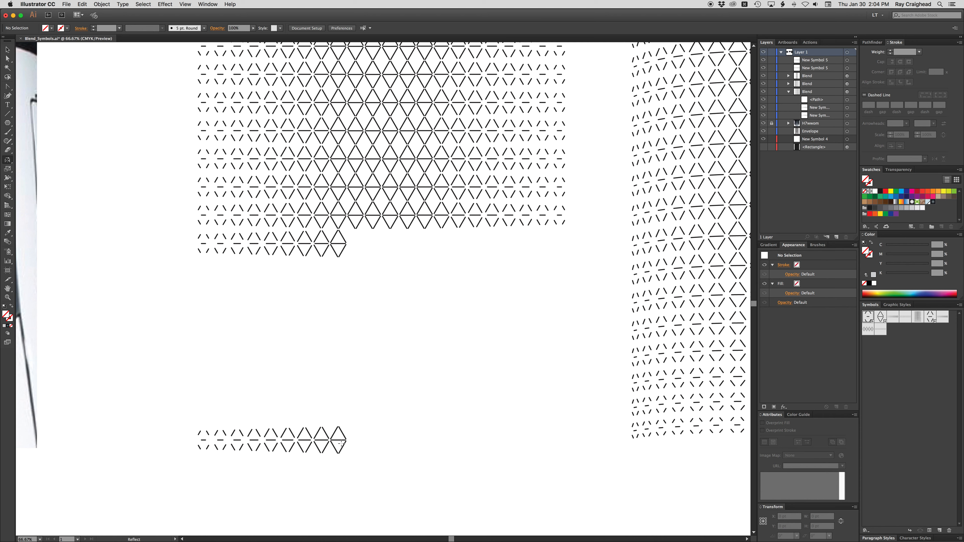
Replace the lone row instance with New Symbol 6, a multi-row fading block.
left_click(272, 440)
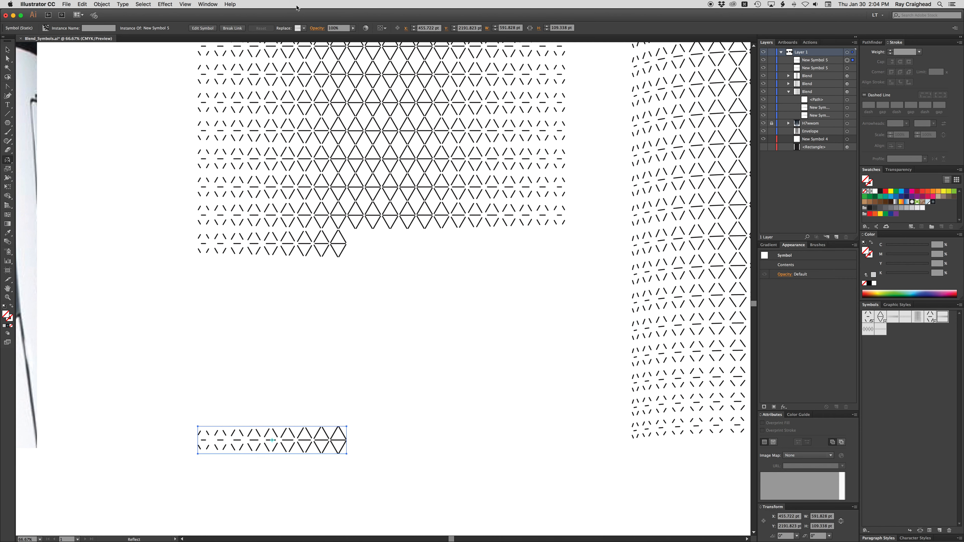
mouse_move(302, 28)
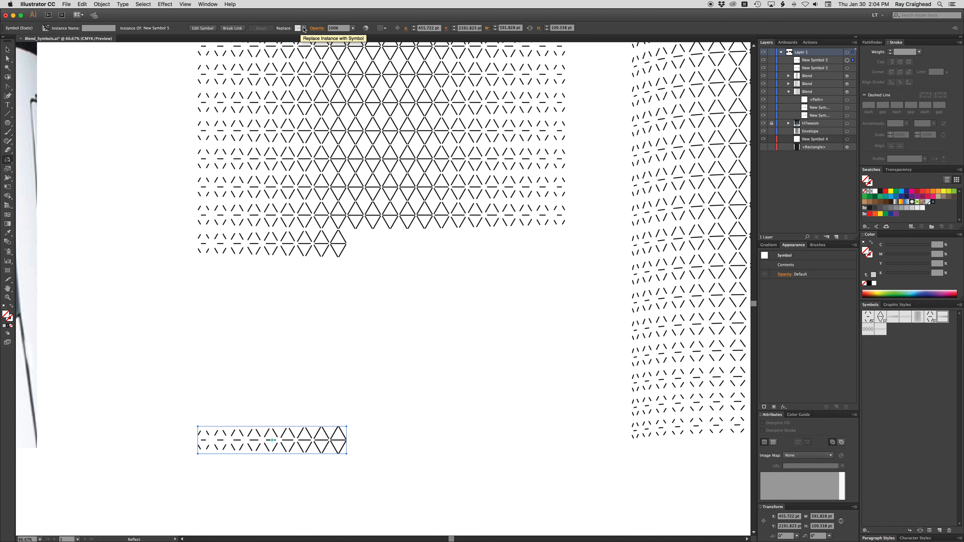
left_click(301, 27)
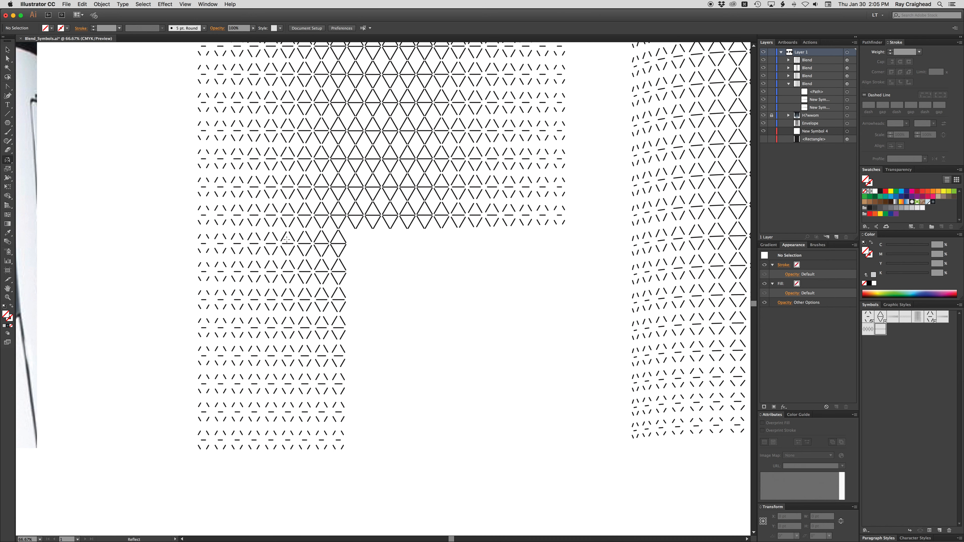
Alt-drag a copy of the fading block to the right beneath the lattice.
left_click(270, 246)
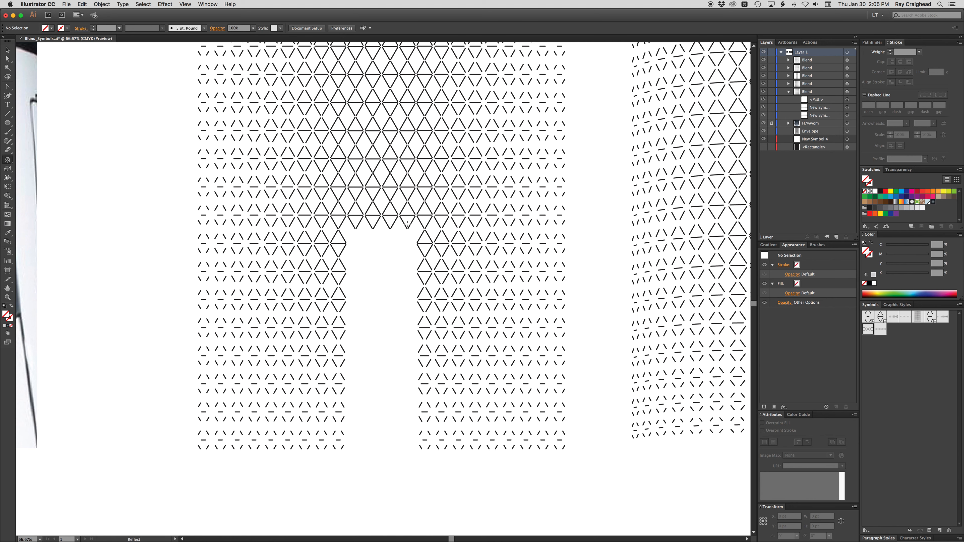
left_click(381, 215)
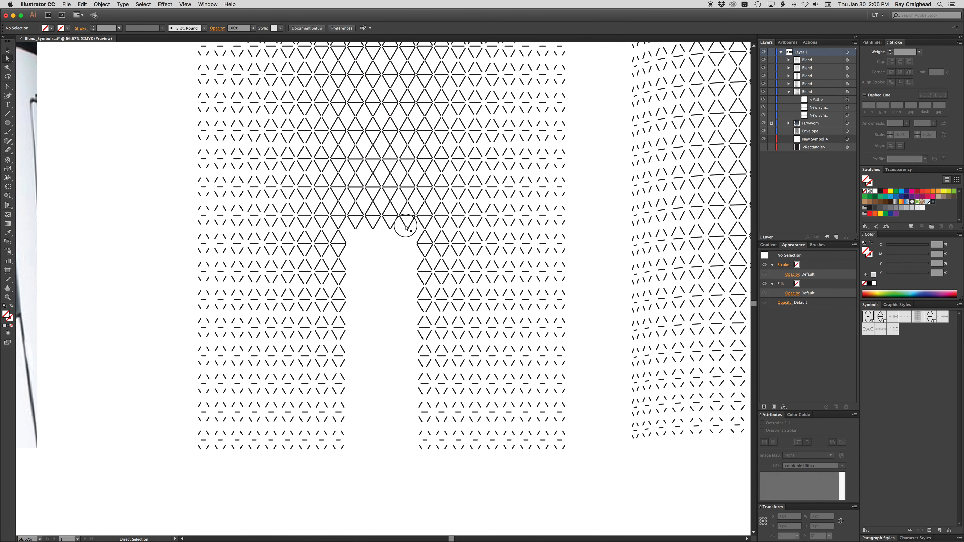
Drop another block copy into the middle gap, completing the square lattice.
left_click(381, 216)
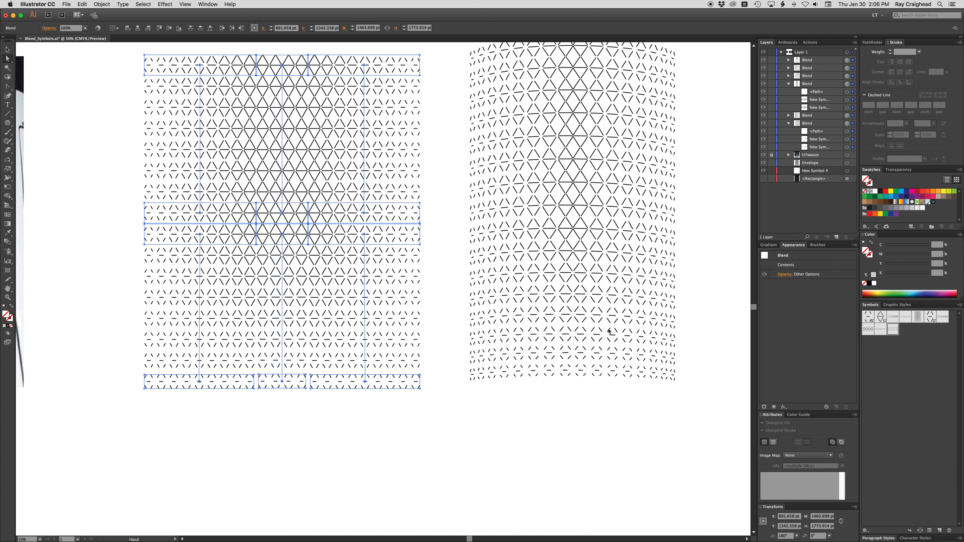
mouse_move(707, 441)
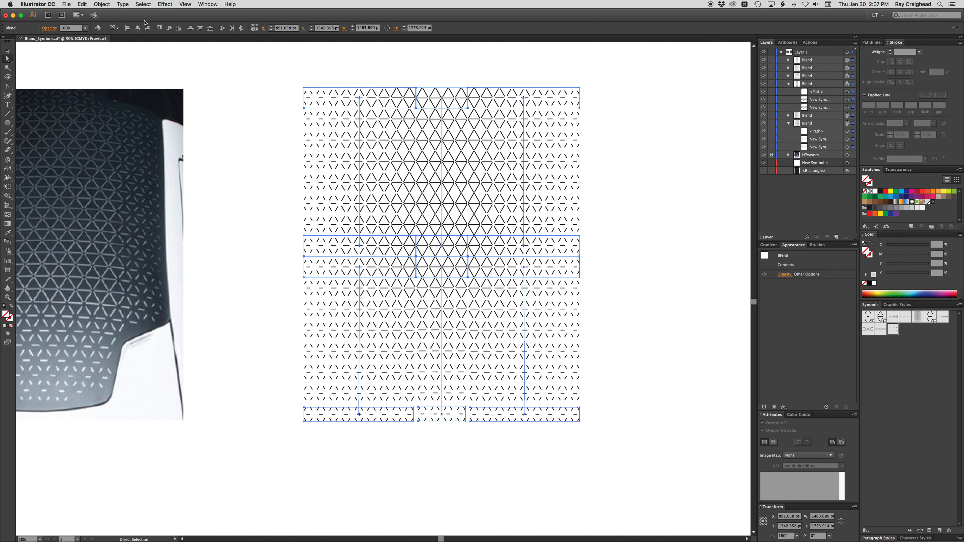
Wrap the square lattice in an Envelope Distort mesh with 1 row and 1 column.
left_click(101, 4)
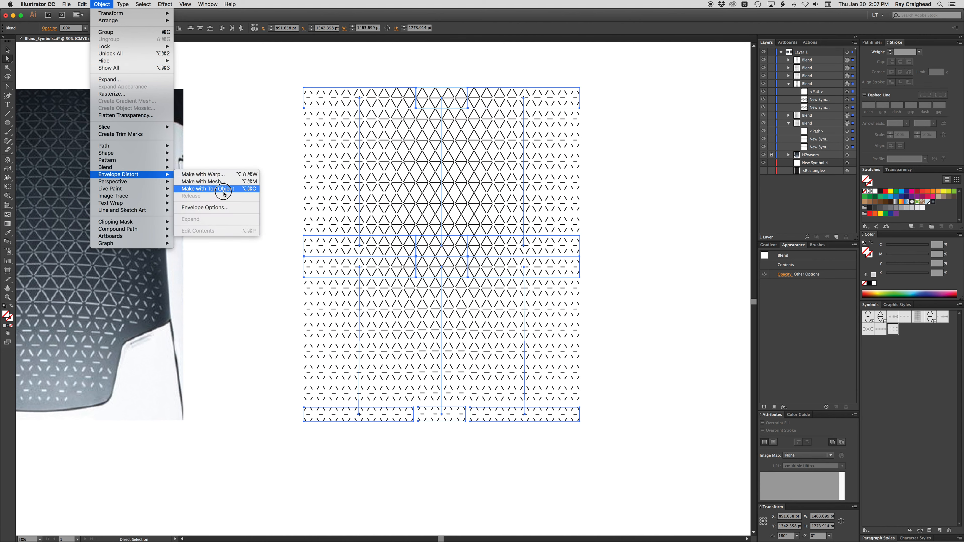
left_click(203, 189)
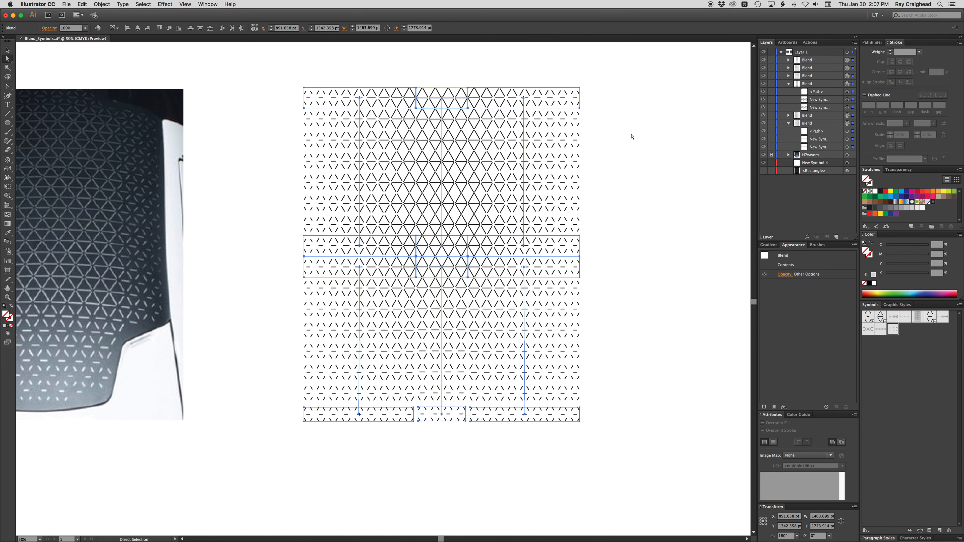
mouse_move(91, 3)
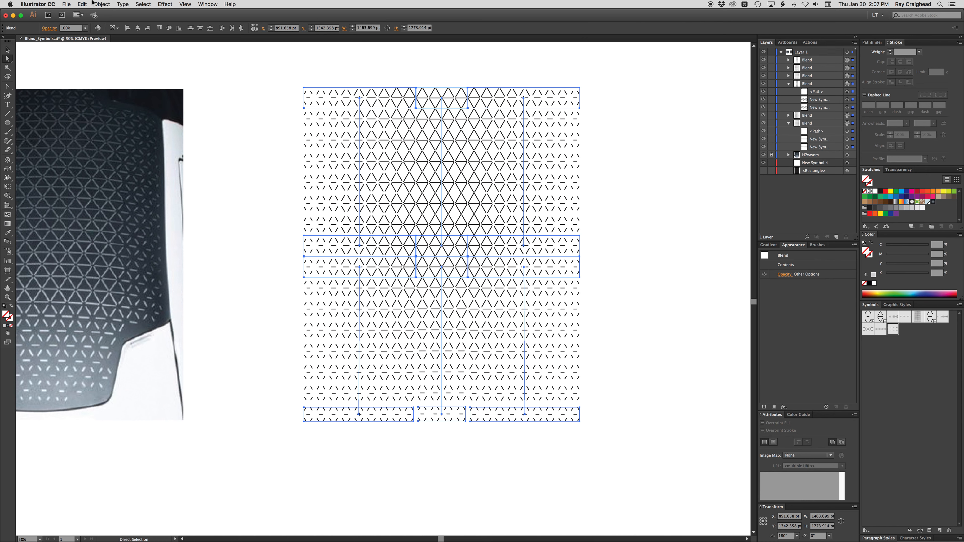
left_click(102, 5)
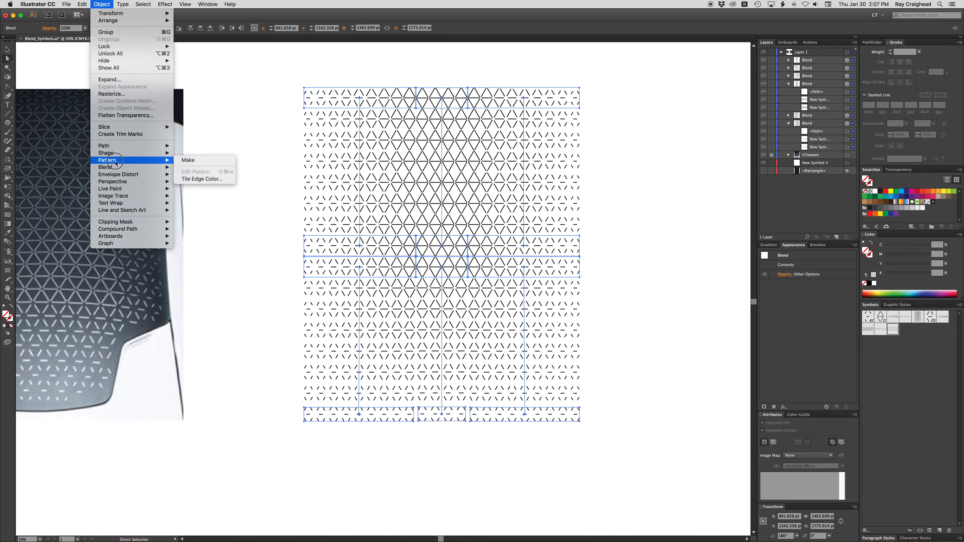
mouse_move(117, 174)
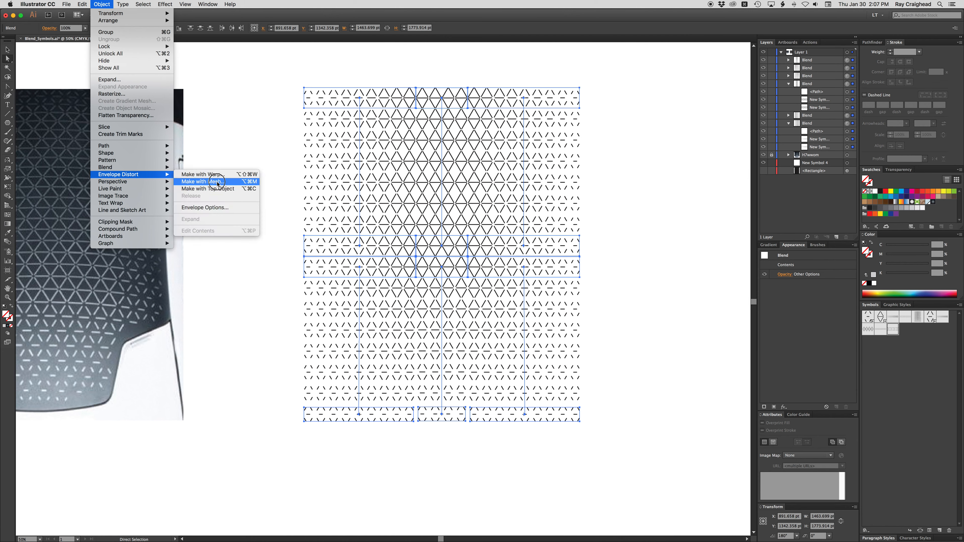
left_click(202, 182)
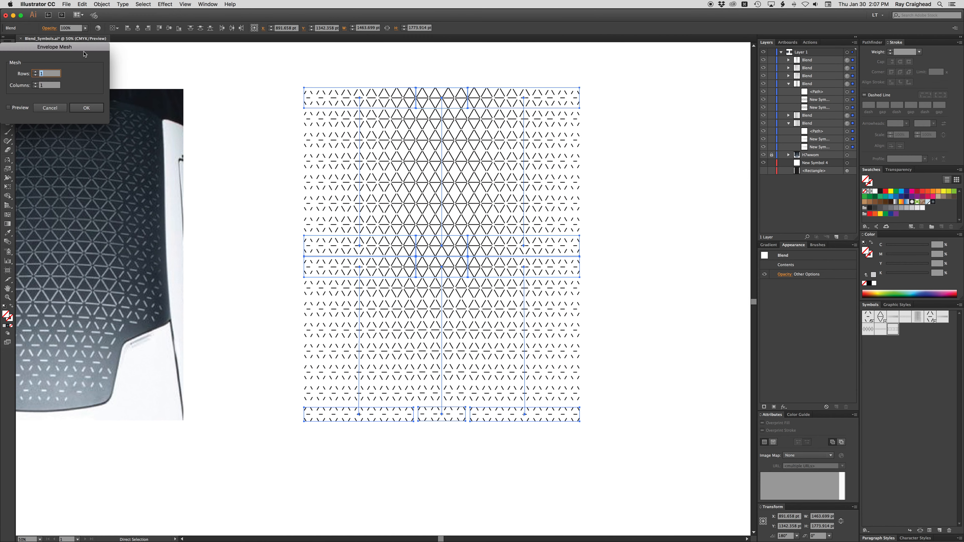
left_click_drag(54, 47, 135, 58)
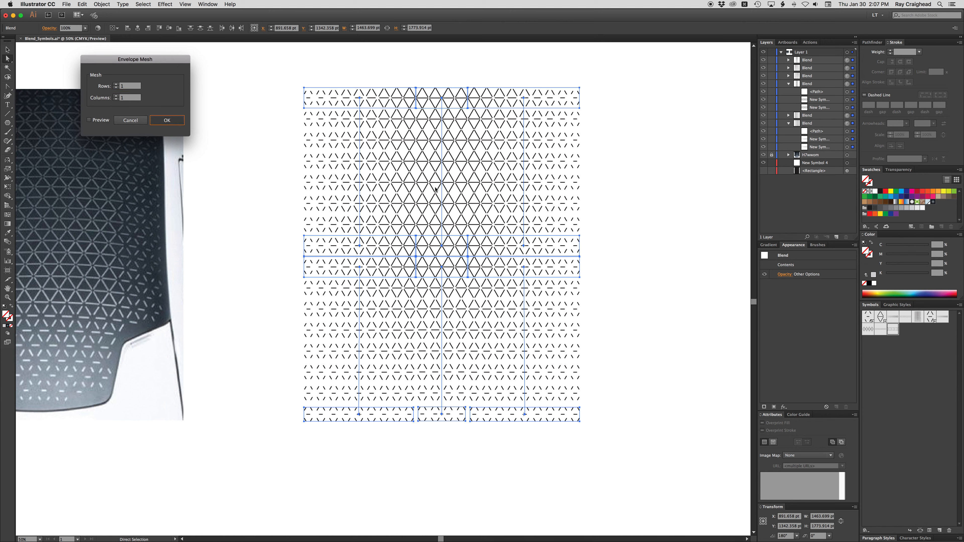
left_click(167, 120)
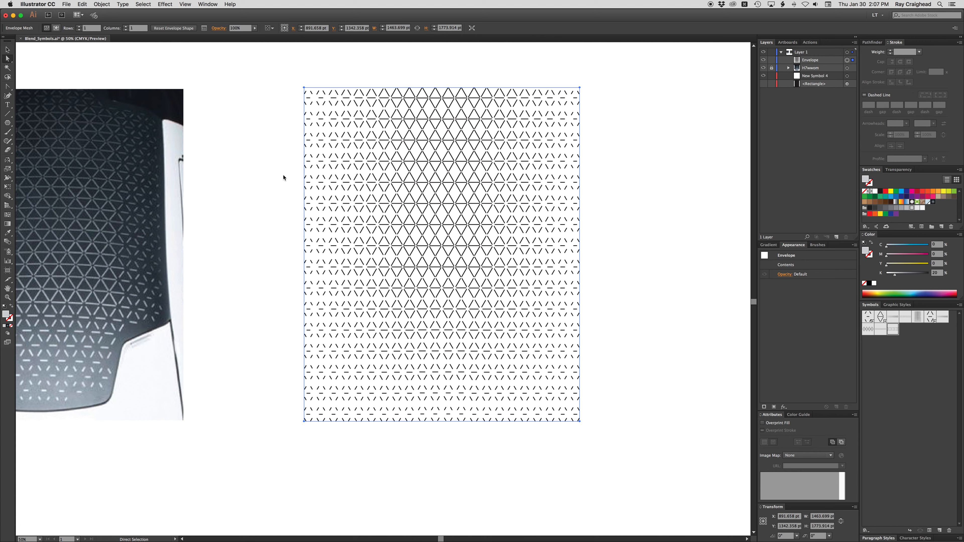
mouse_move(268, 70)
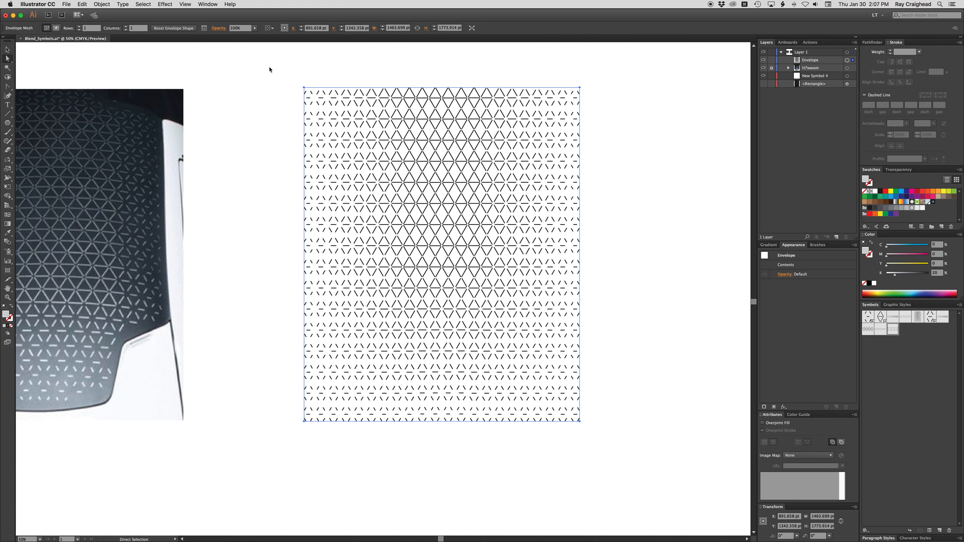
Select the envelope's mesh points and switch to the Shear tool to bend the lattice.
left_click_drag(268, 67, 318, 465)
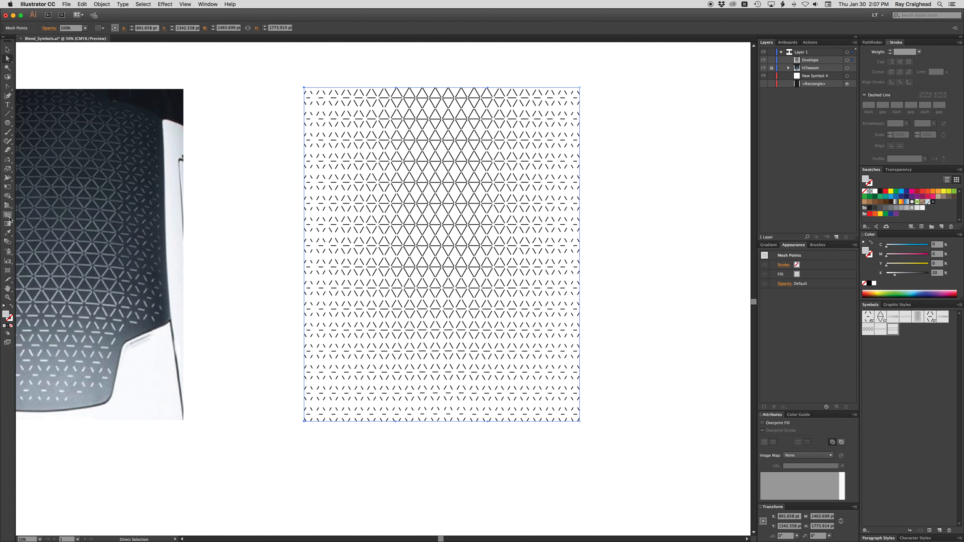
mouse_move(8, 170)
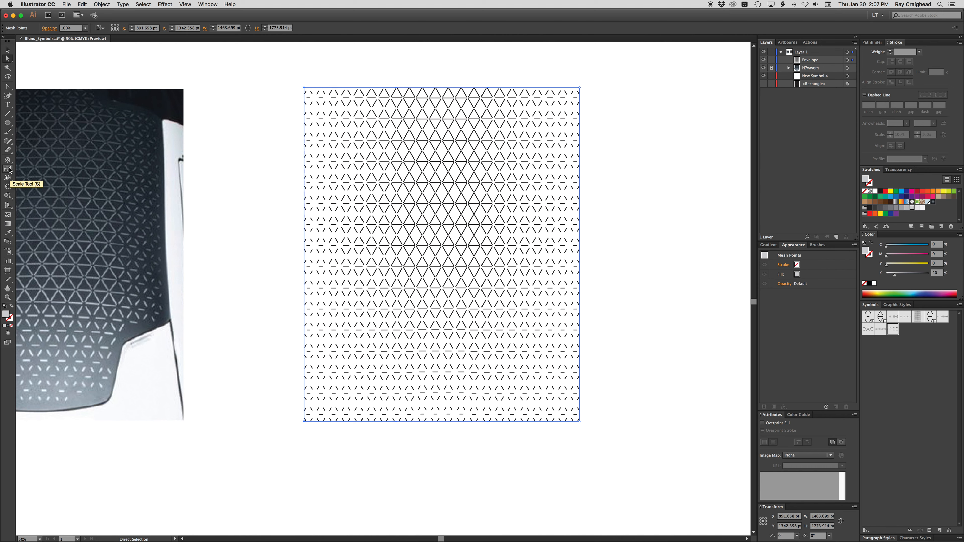
left_click(8, 170)
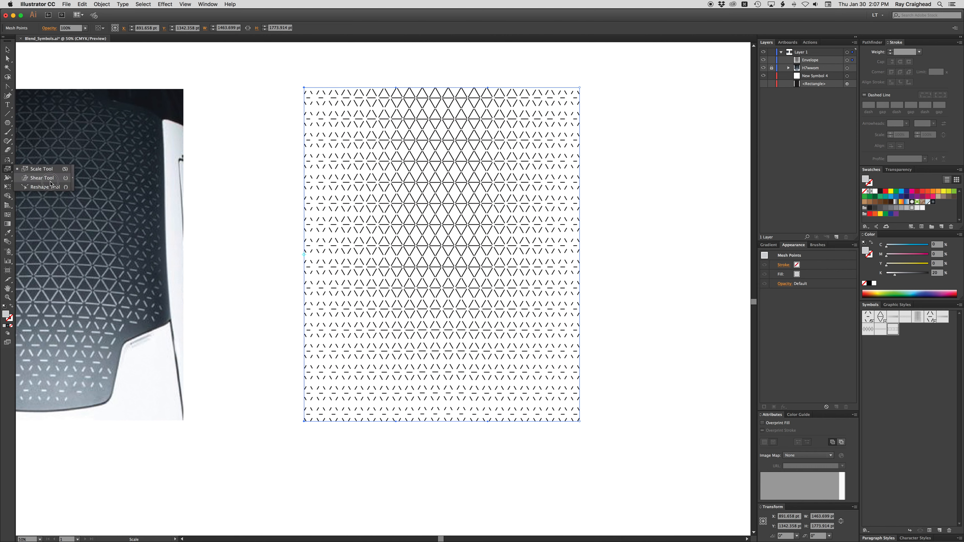
left_click(41, 178)
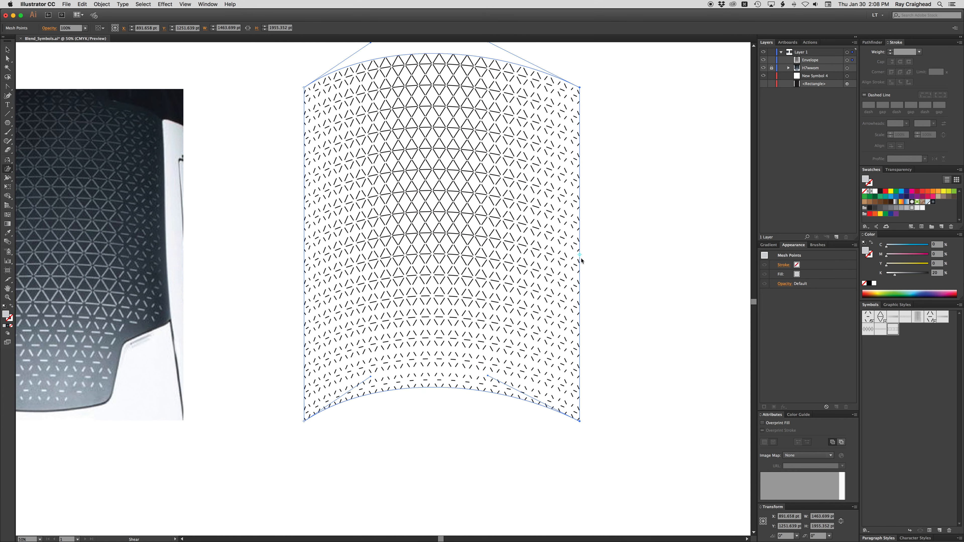
mouse_move(578, 255)
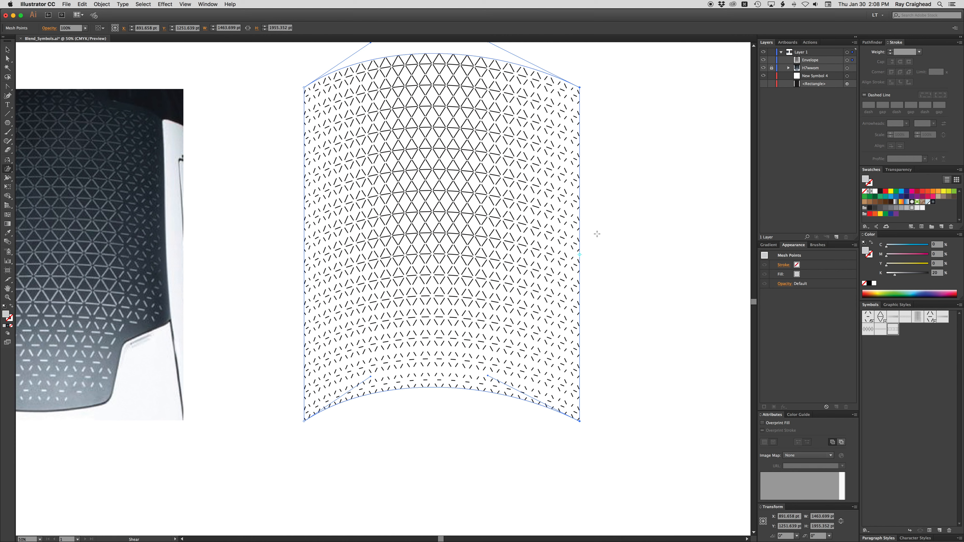
mouse_move(576, 259)
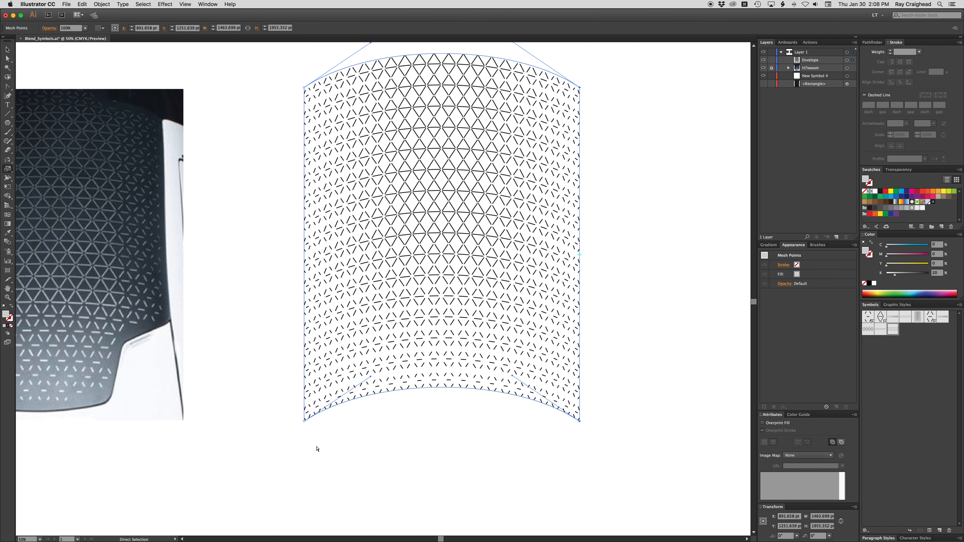
left_click(296, 456)
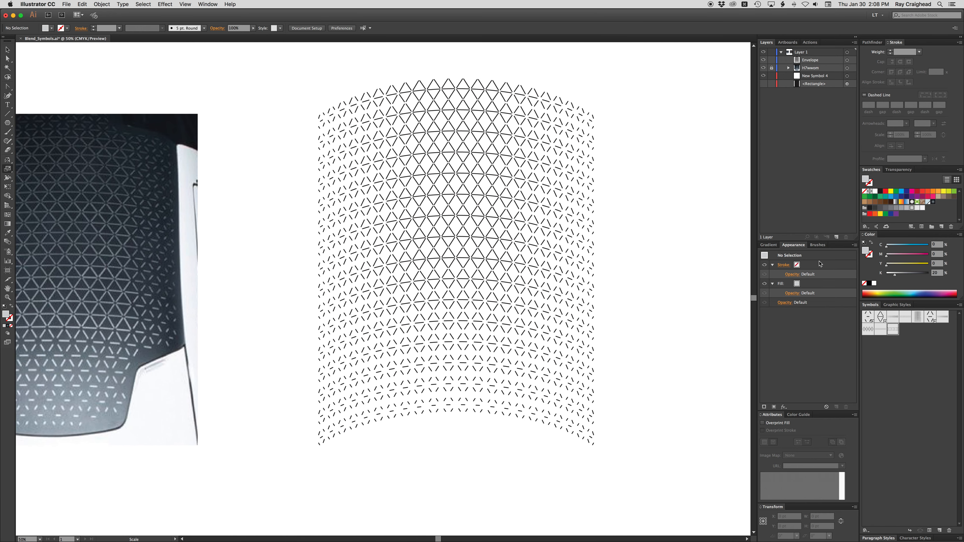
mouse_move(134, 85)
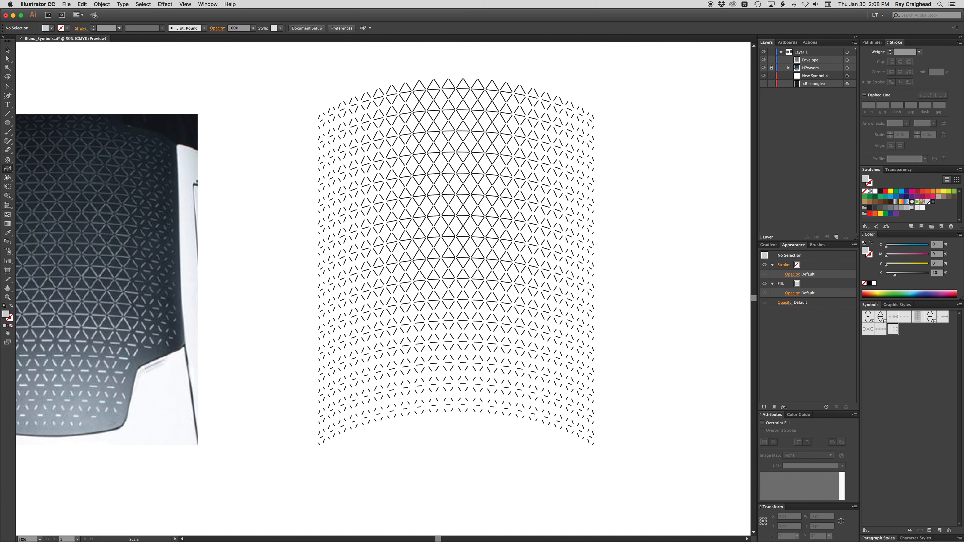